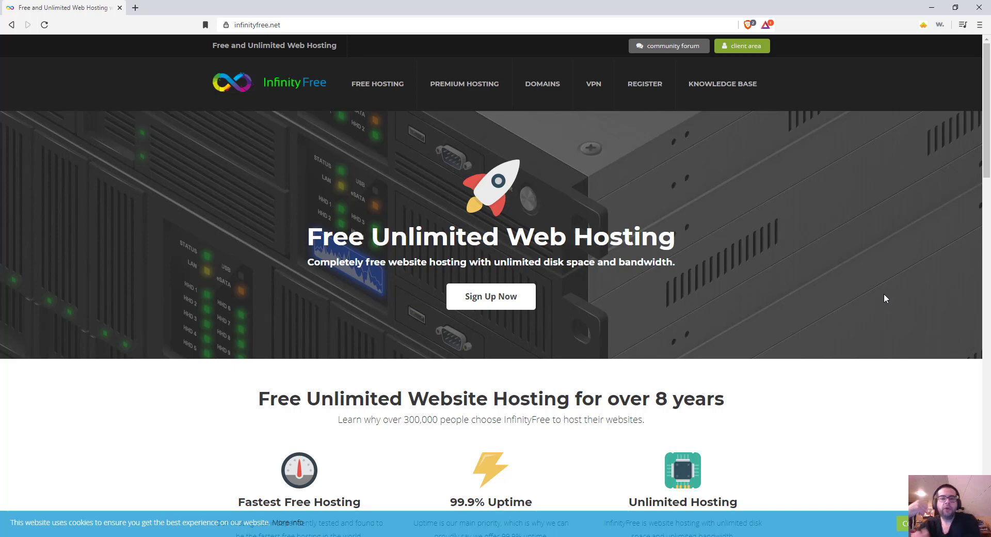
mouse_move(644, 83)
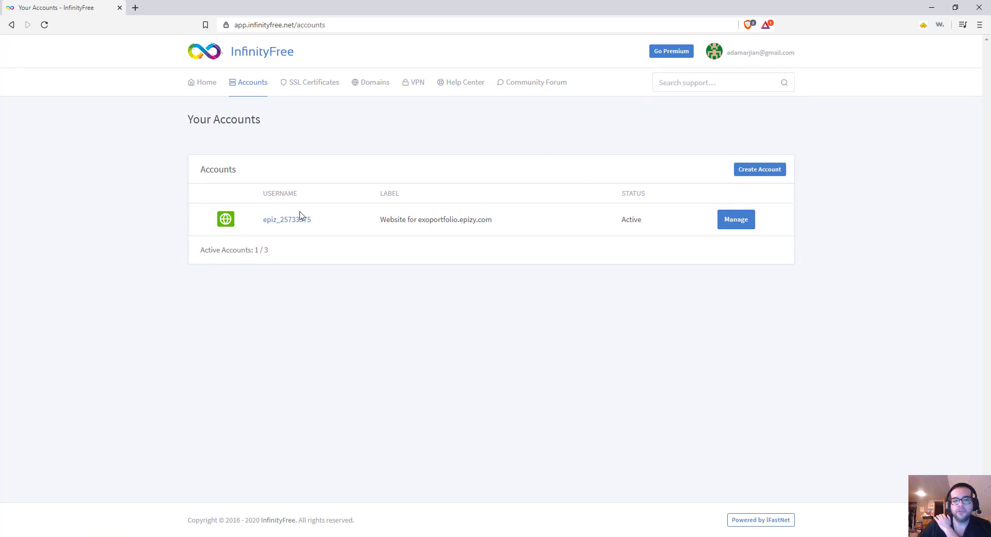
mouse_move(292, 322)
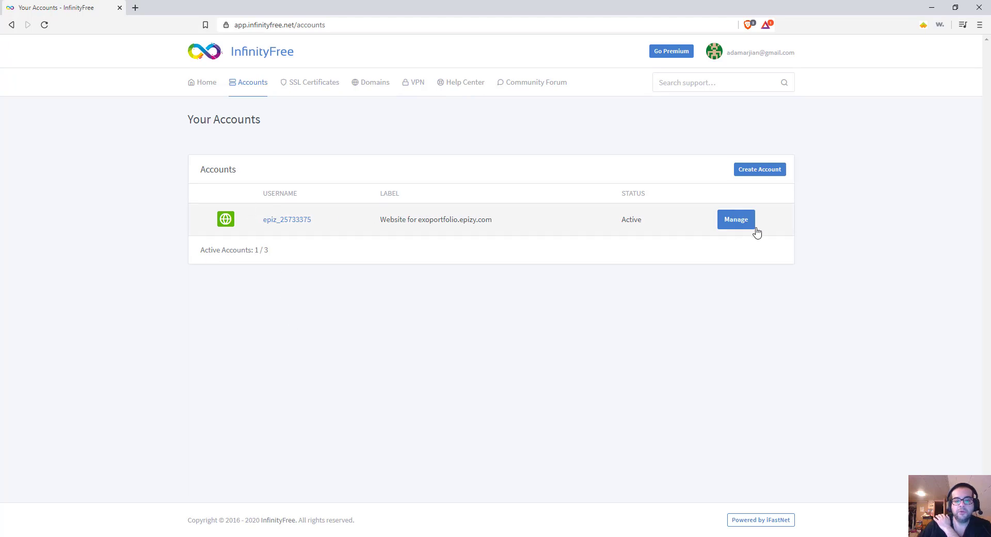
mouse_move(339, 221)
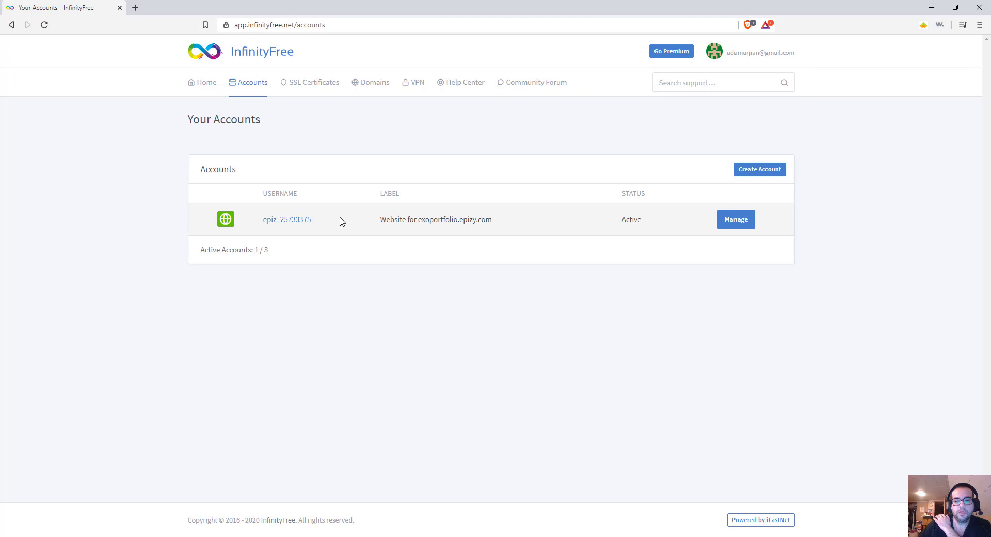
Step: Begin a new hosting account and fill the subdomain 'exoportfolio' from the suggestion
left_click(759, 169)
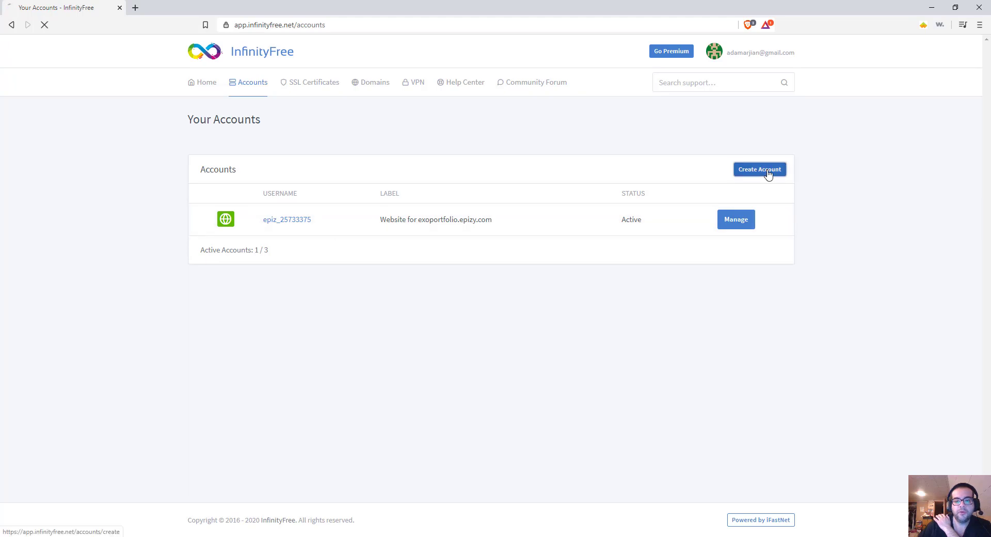
left_click(759, 169)
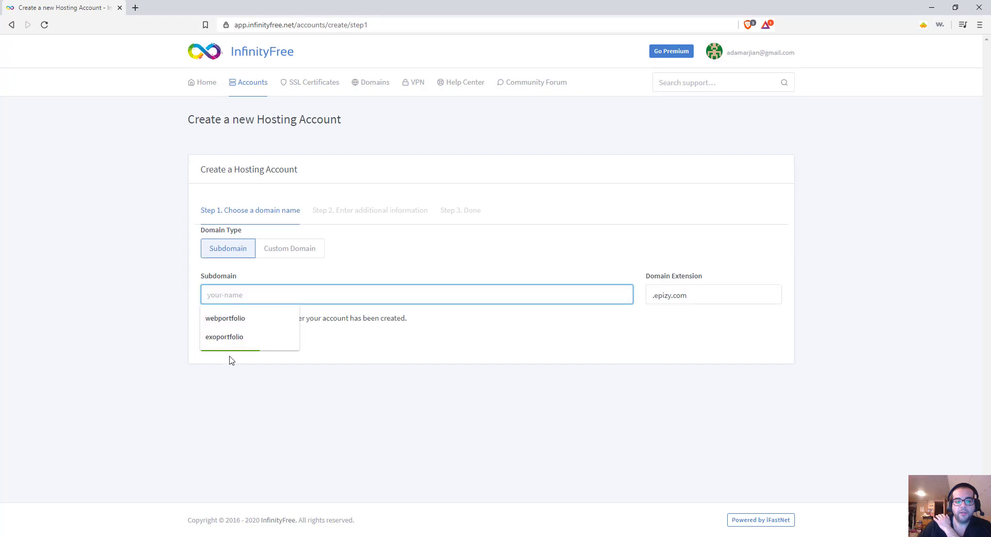
left_click(224, 336)
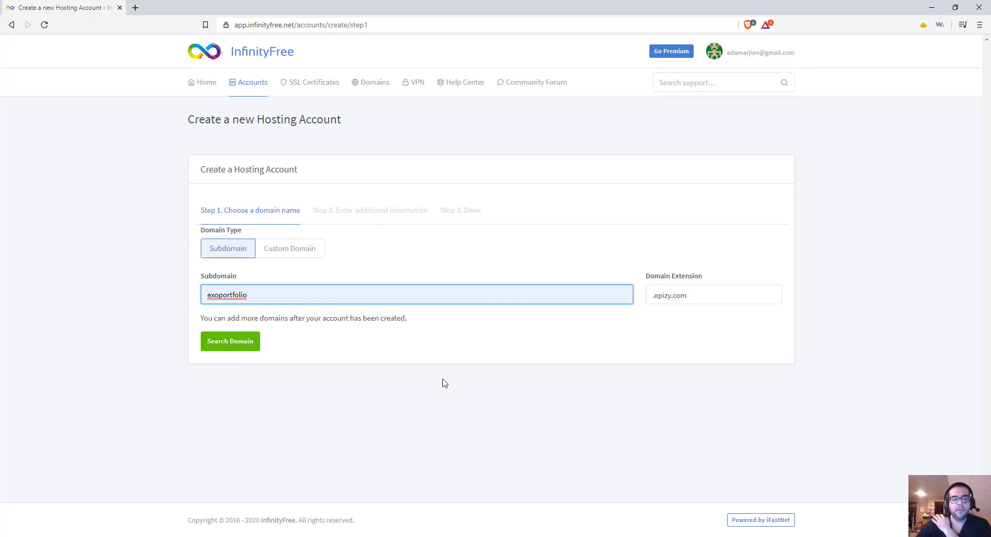
mouse_move(284, 85)
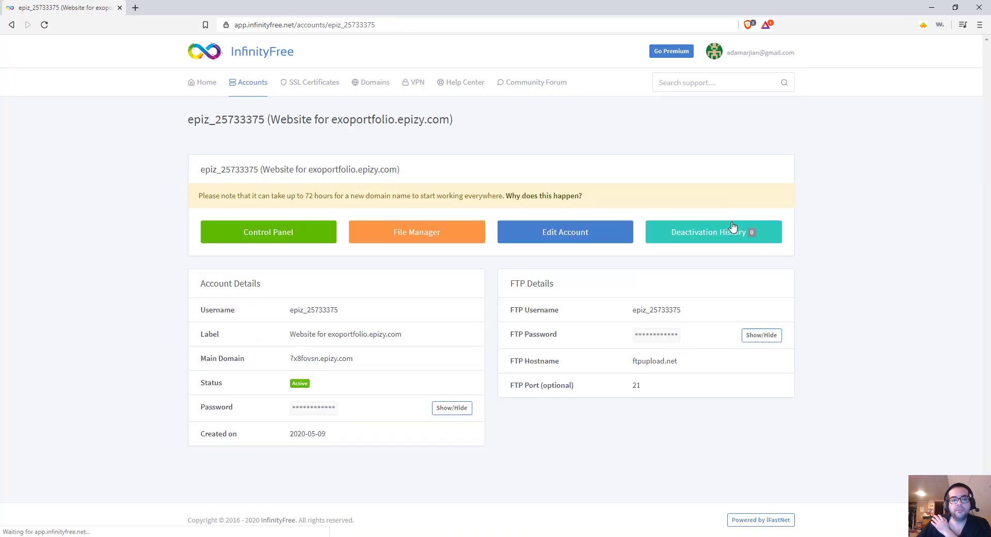
mouse_move(363, 263)
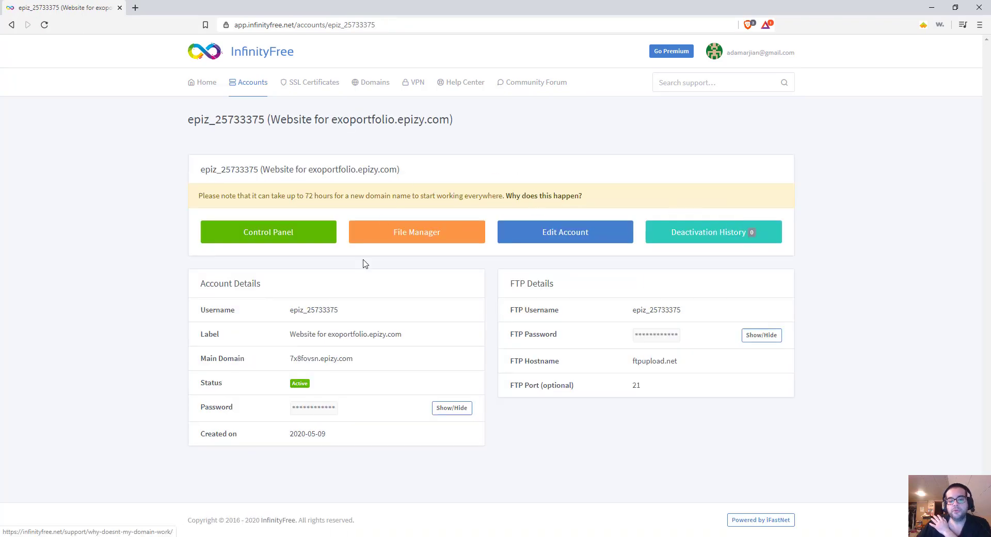
mouse_move(507, 415)
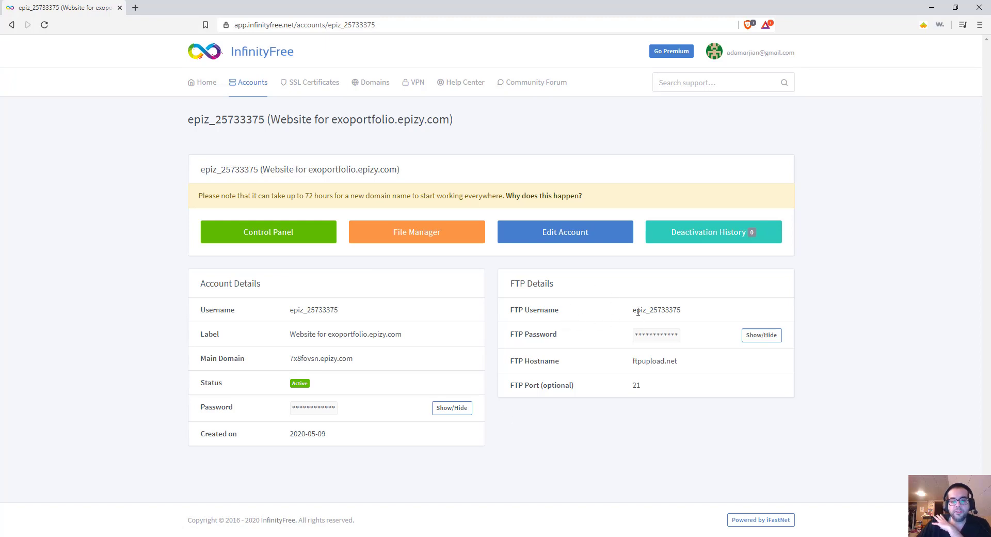
double_click(656, 309)
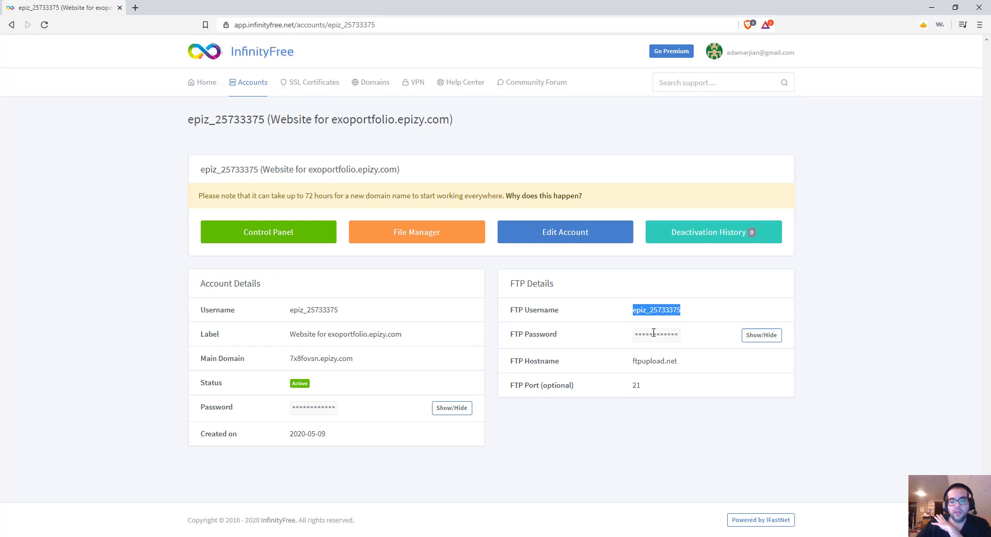
left_click(761, 334)
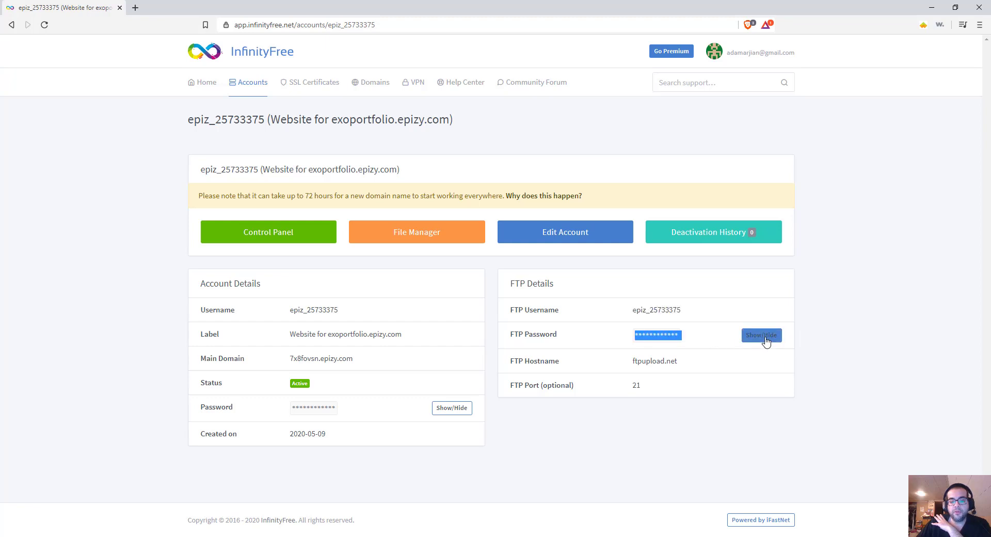
mouse_move(761, 334)
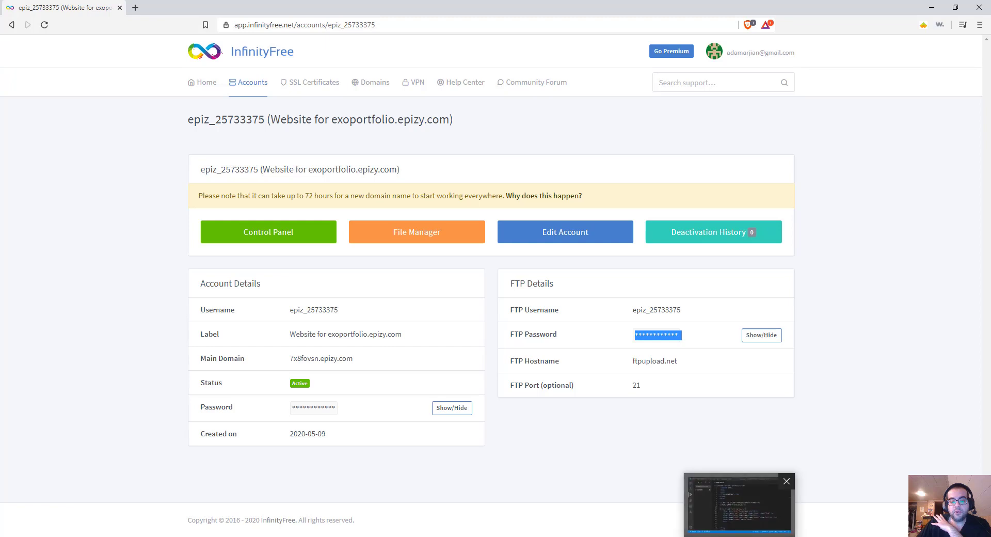
double_click(654, 360)
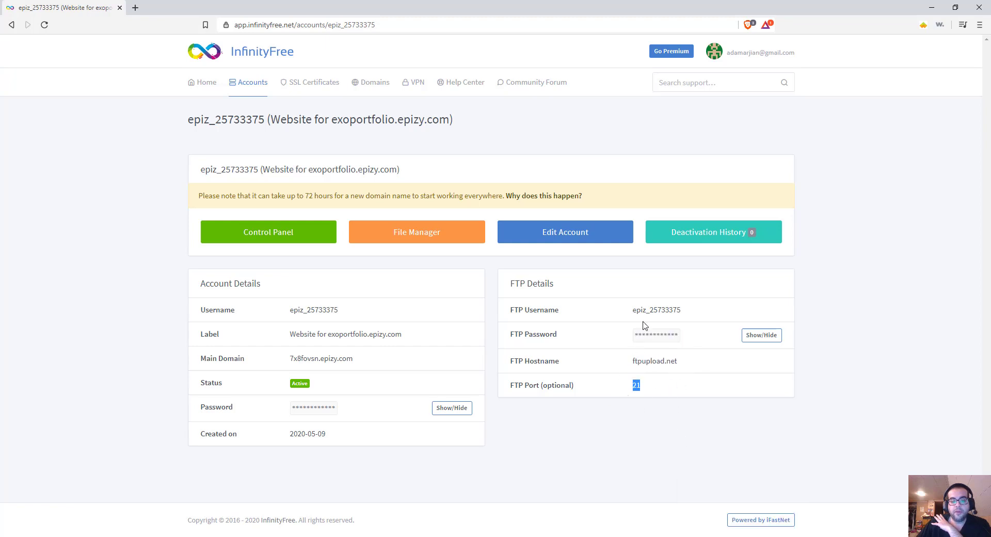
mouse_move(661, 323)
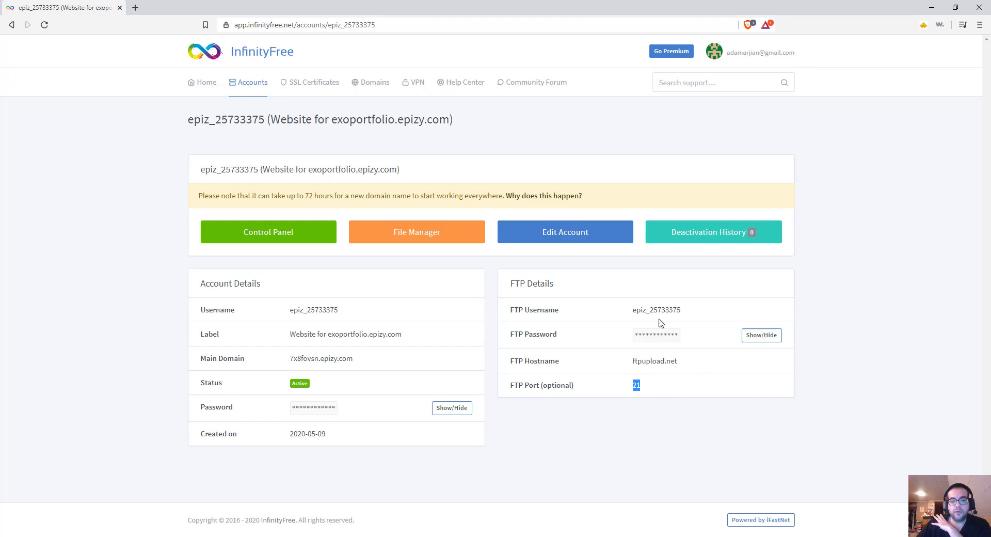
mouse_move(269, 231)
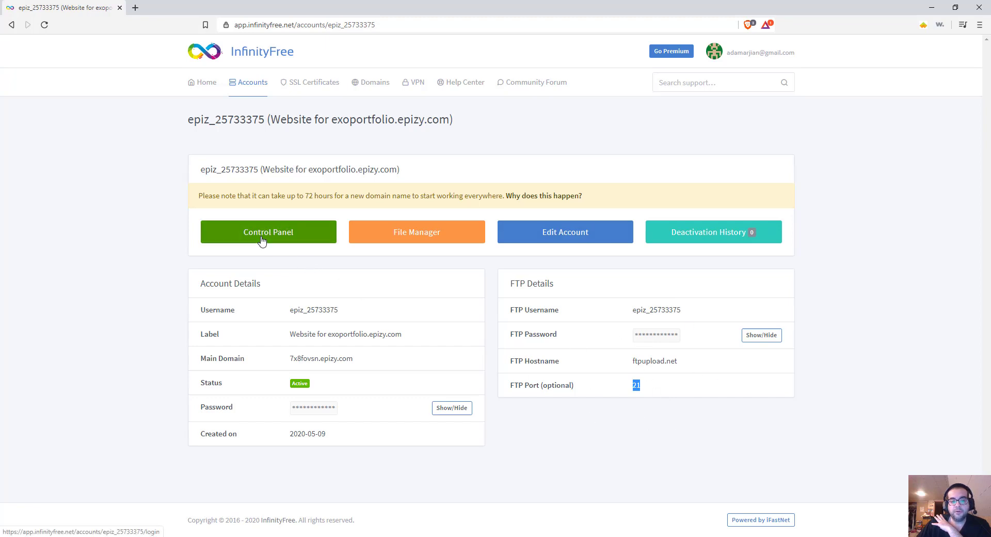
Step: Enter the account's control panel and select its FTP and MySQL login details
left_click(268, 231)
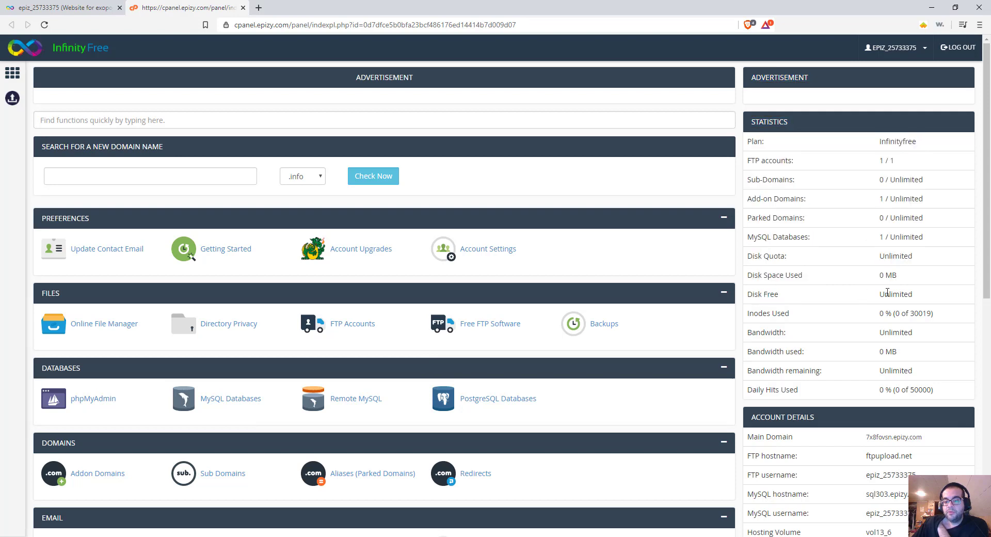
scroll("down", 3)
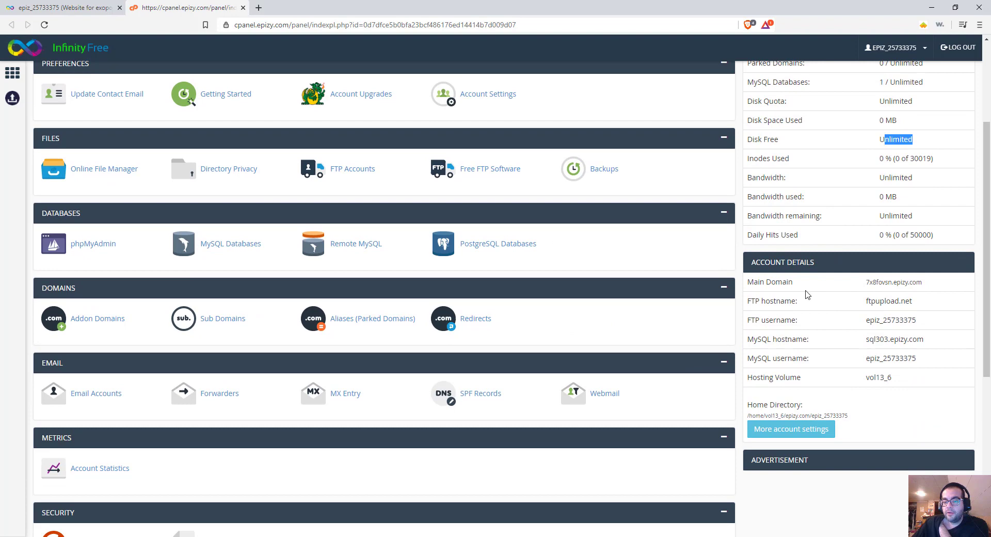
double_click(892, 282)
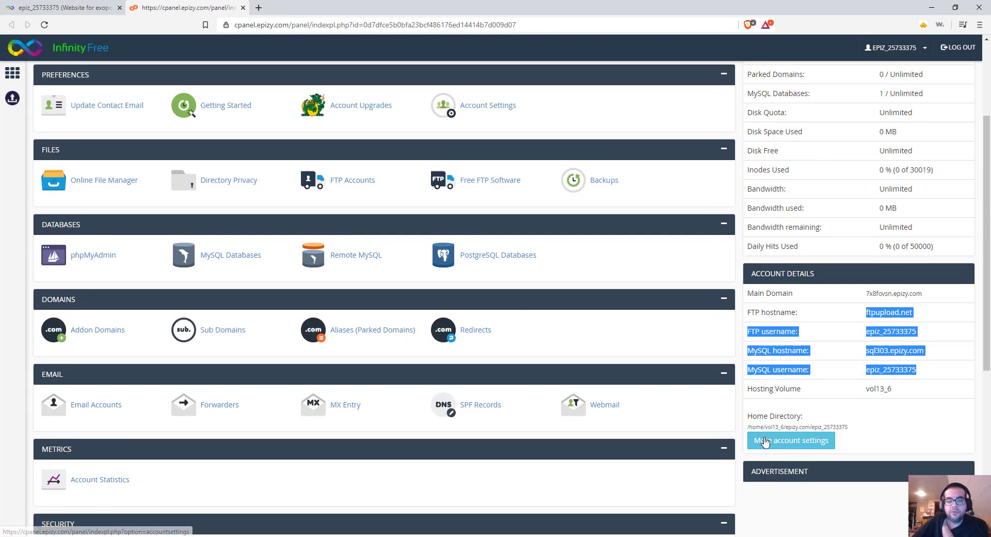
Step: Go to 'More account settings' listing FTP, MySQL, name server and domain details
left_click(789, 439)
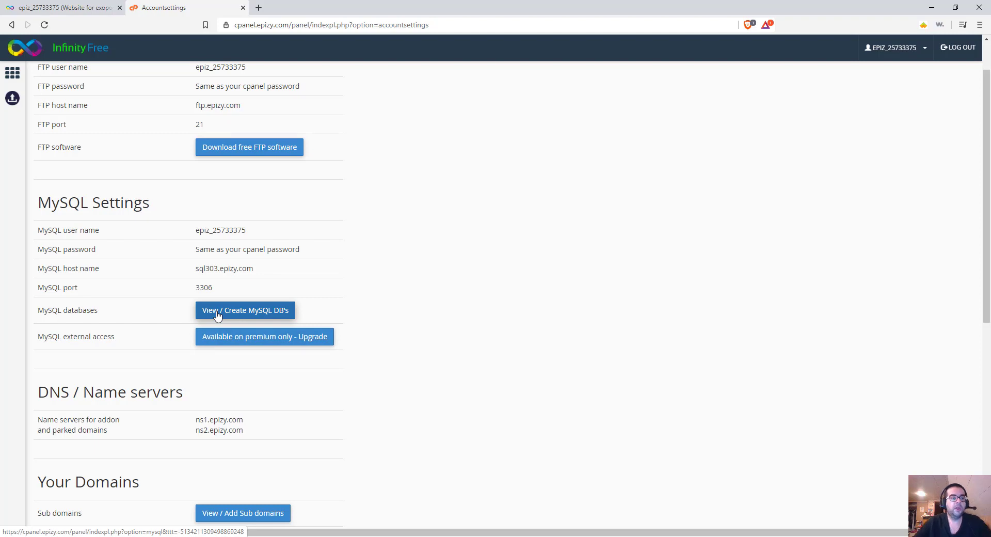
mouse_move(508, 234)
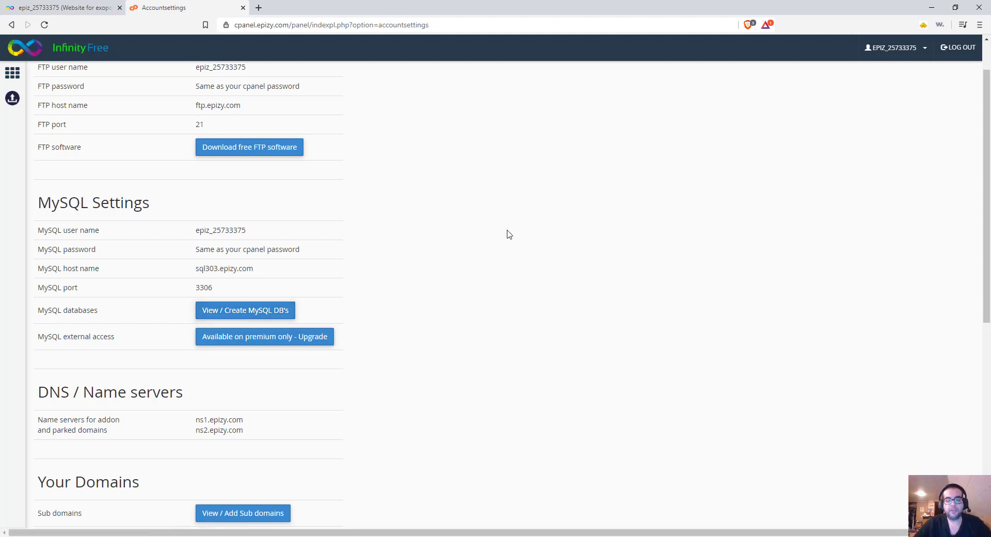
mouse_move(717, 511)
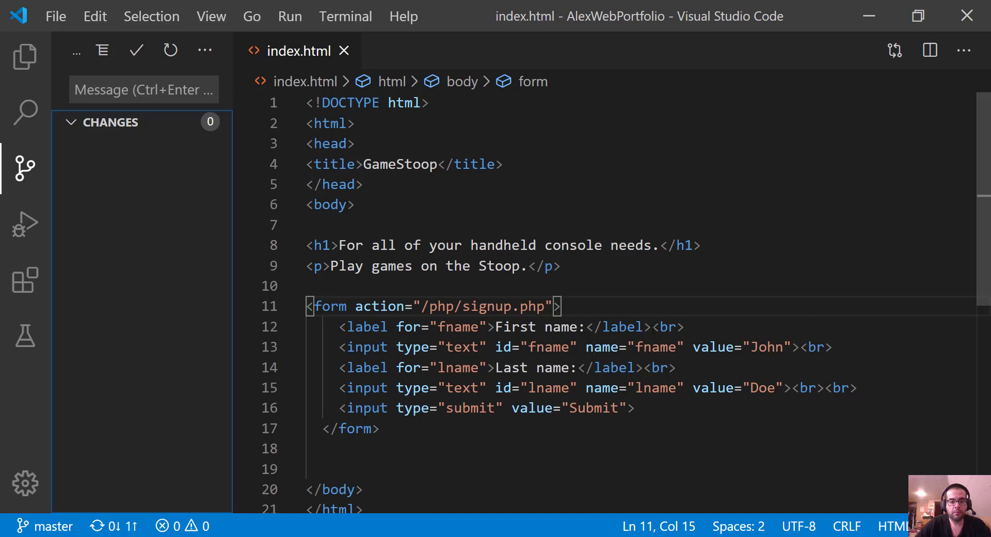
Step: Search the Extensions view for 'FTP' and install ftp-simple by humy2833
left_click(25, 280)
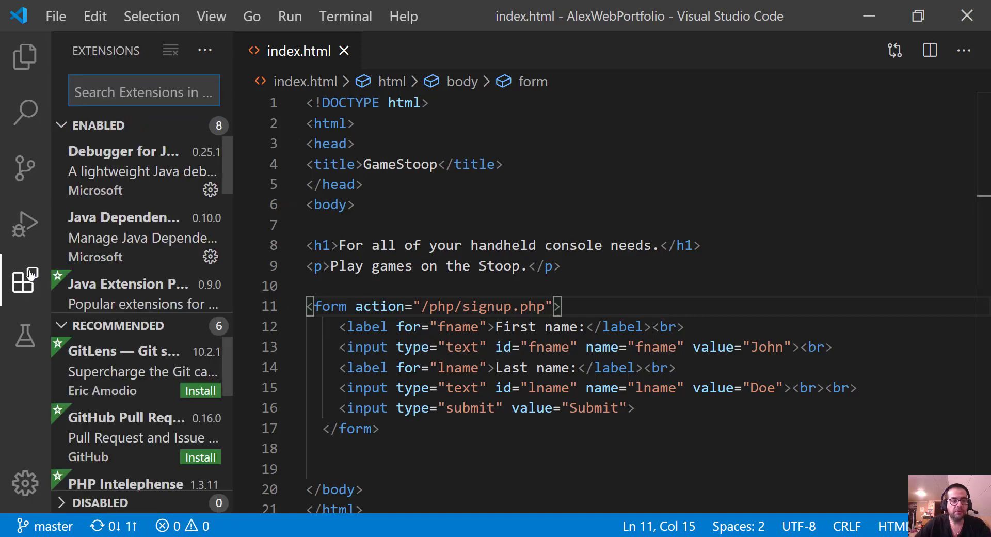
mouse_move(25, 279)
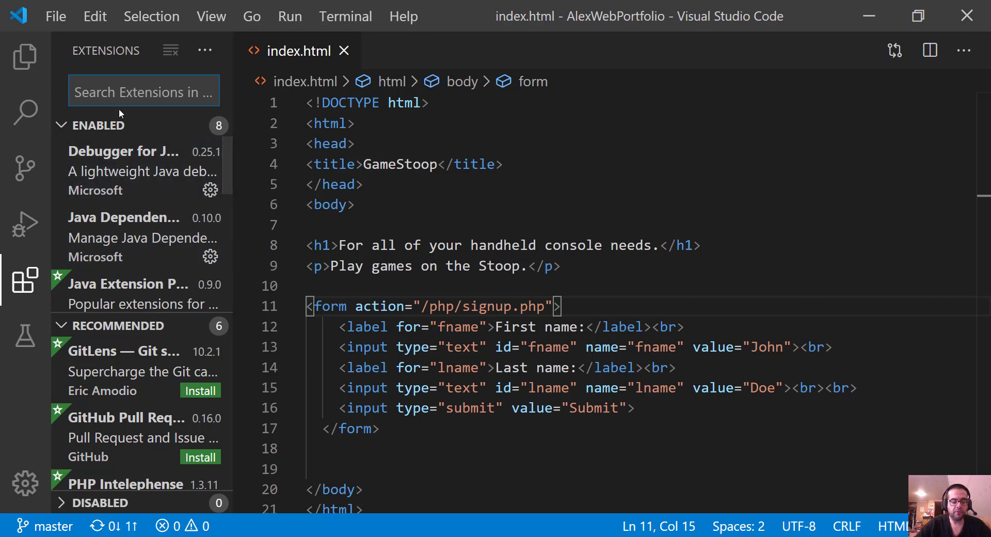
type("FTP")
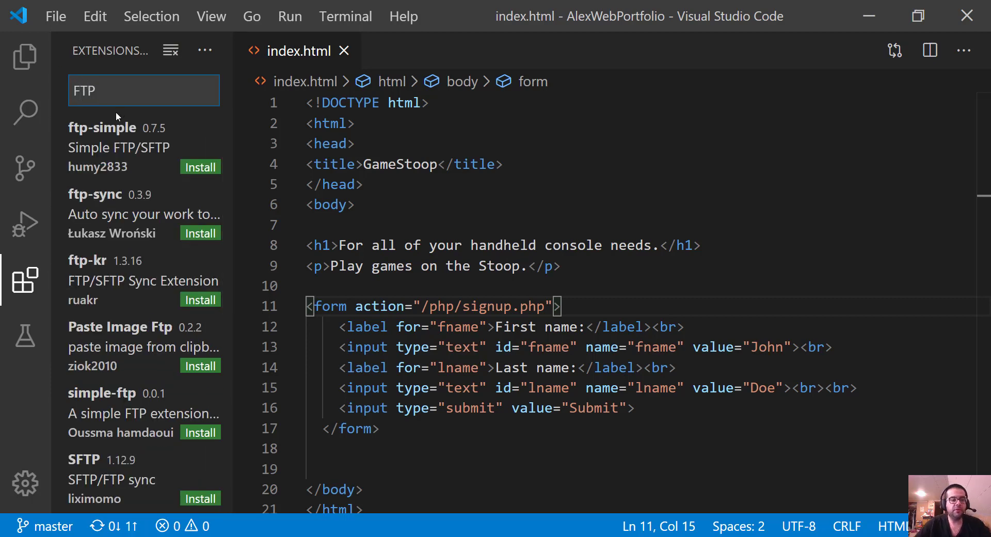
mouse_move(199, 167)
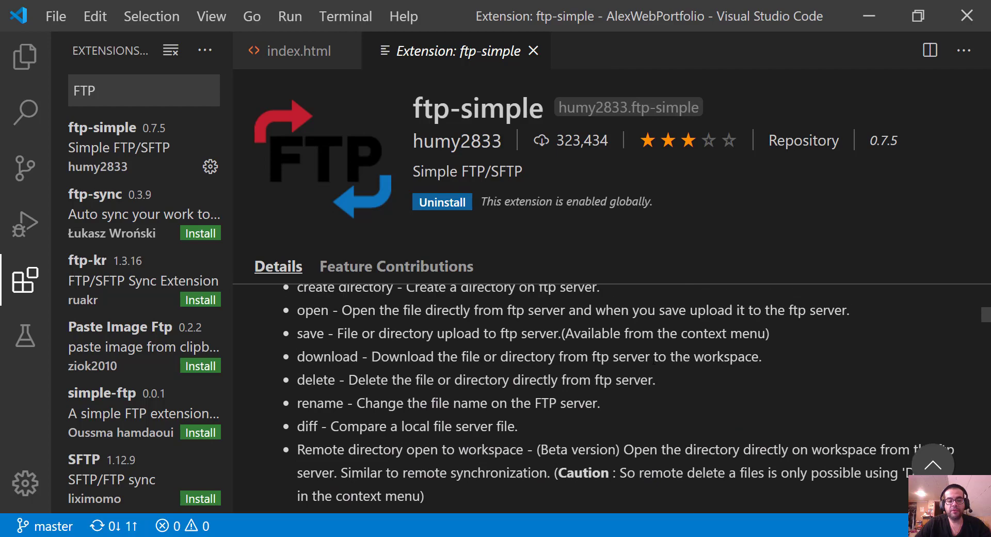
scroll("down", 3)
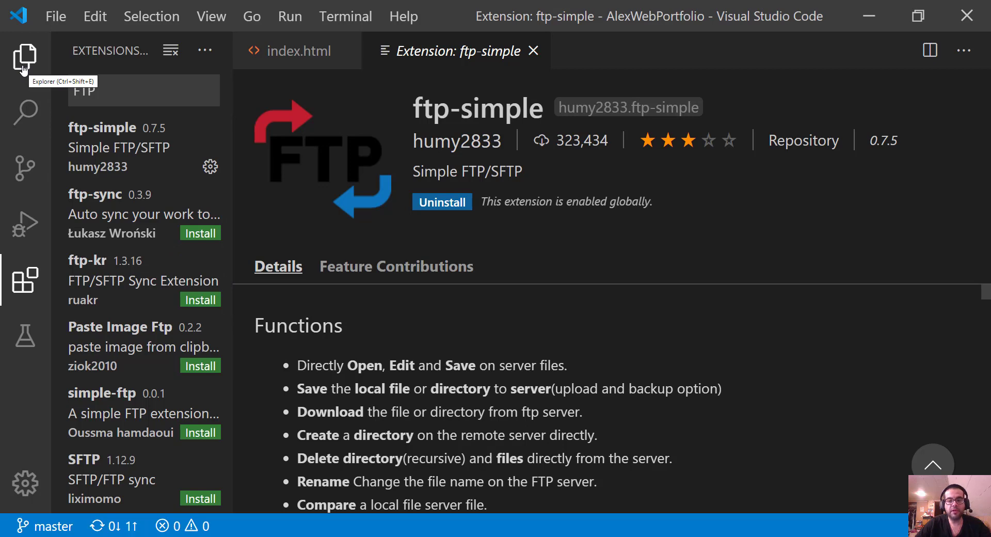
Step: Close the extension page and run 'ftp-simple: Config - FTP connection setting' from the Command Palette
left_click(25, 57)
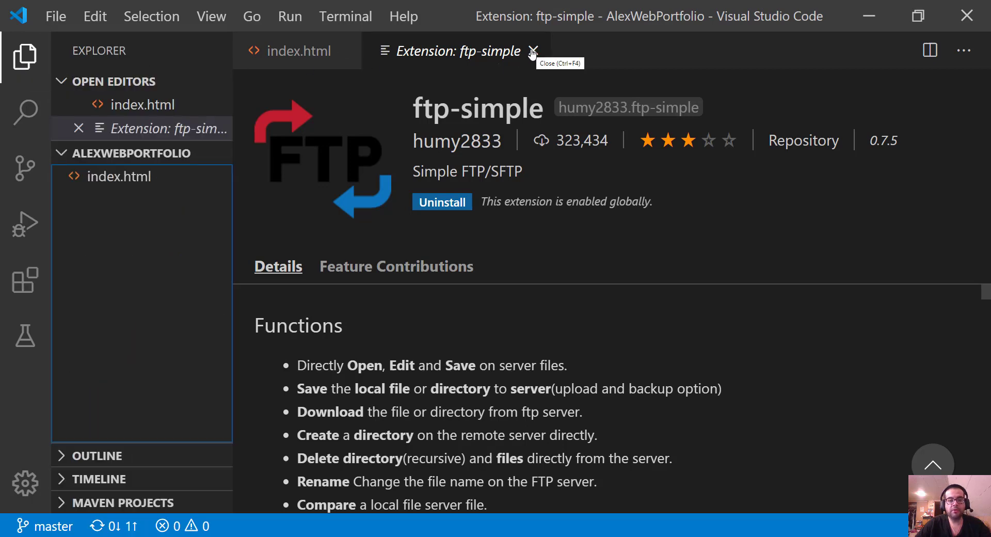
left_click(532, 51)
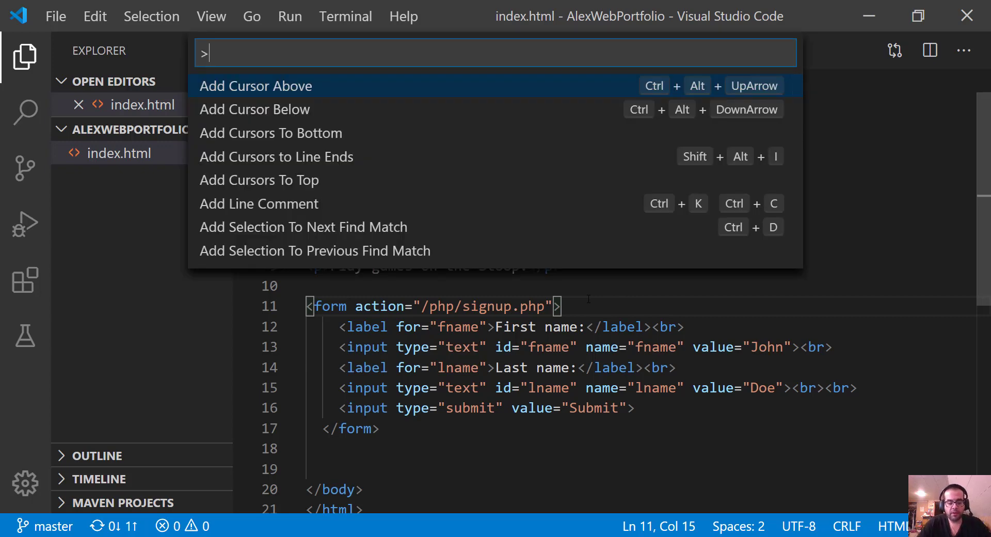
type("FTP")
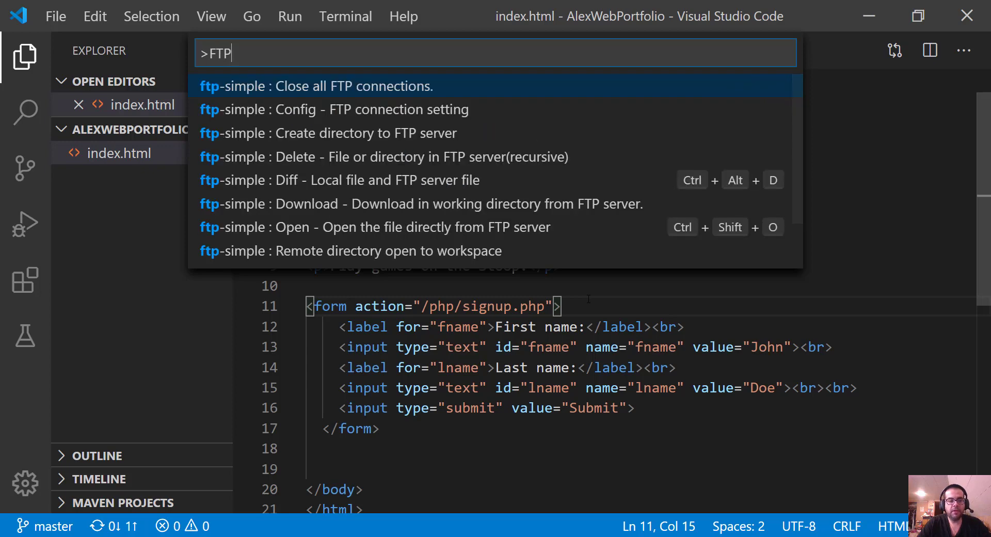
mouse_move(395, 155)
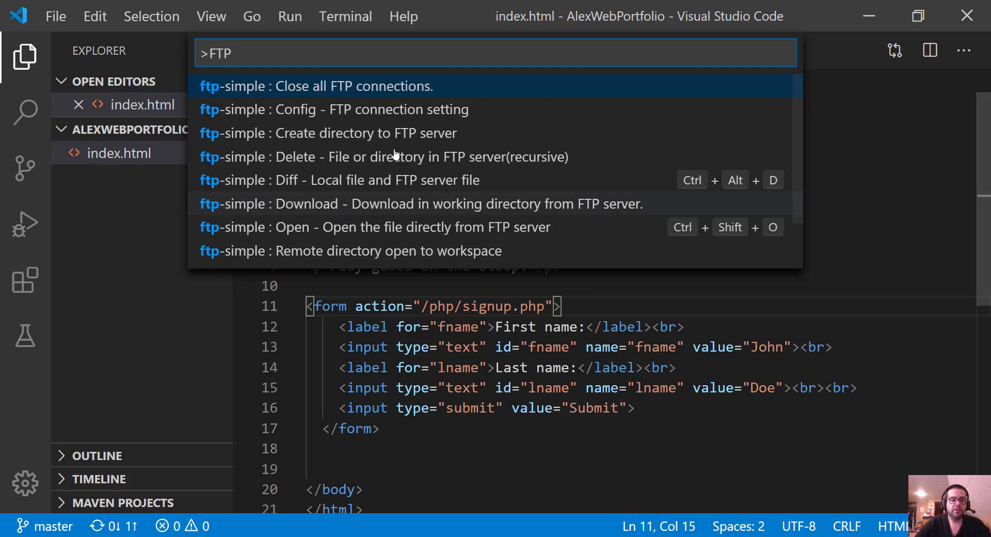
mouse_move(314, 112)
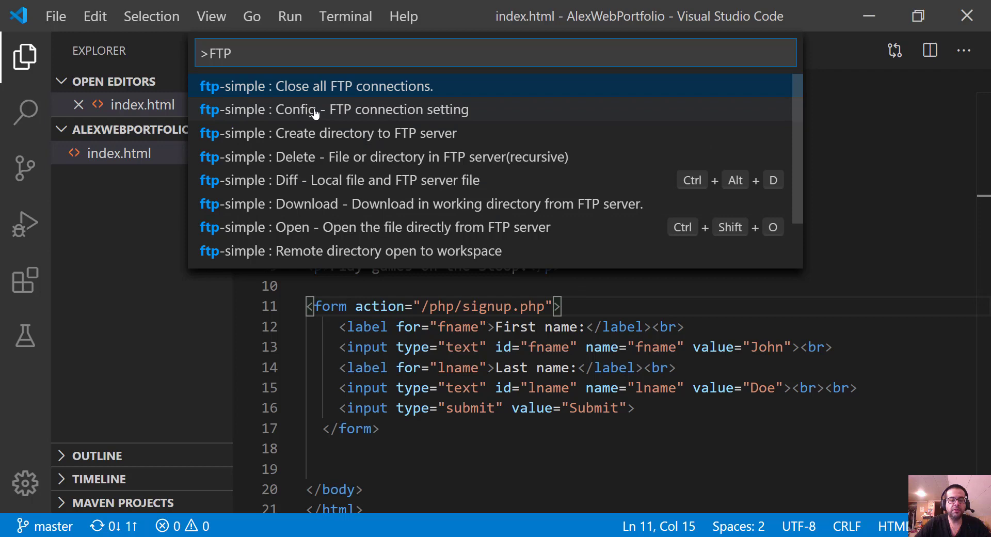
mouse_move(433, 116)
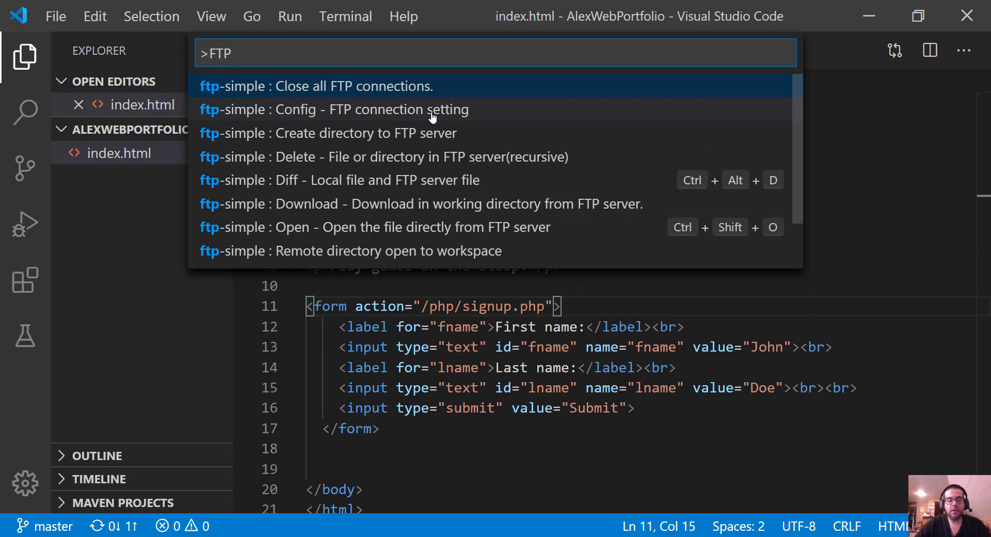
left_click(334, 109)
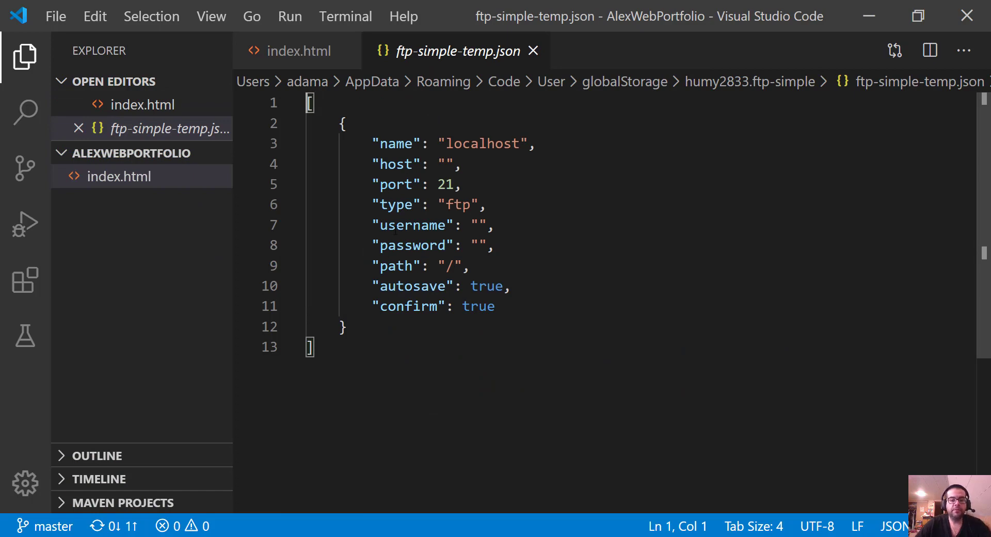
left_click_drag(372, 144, 481, 204)
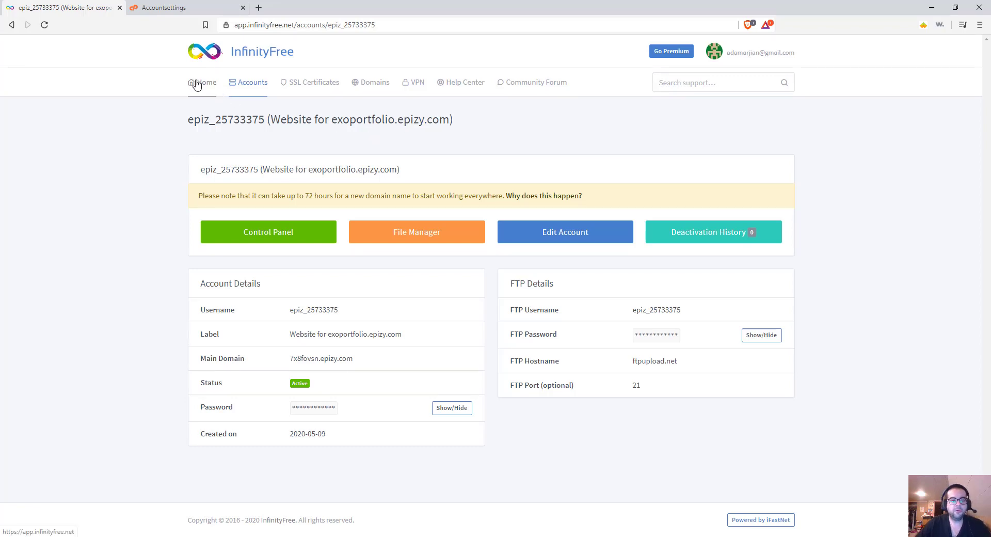
left_click(252, 82)
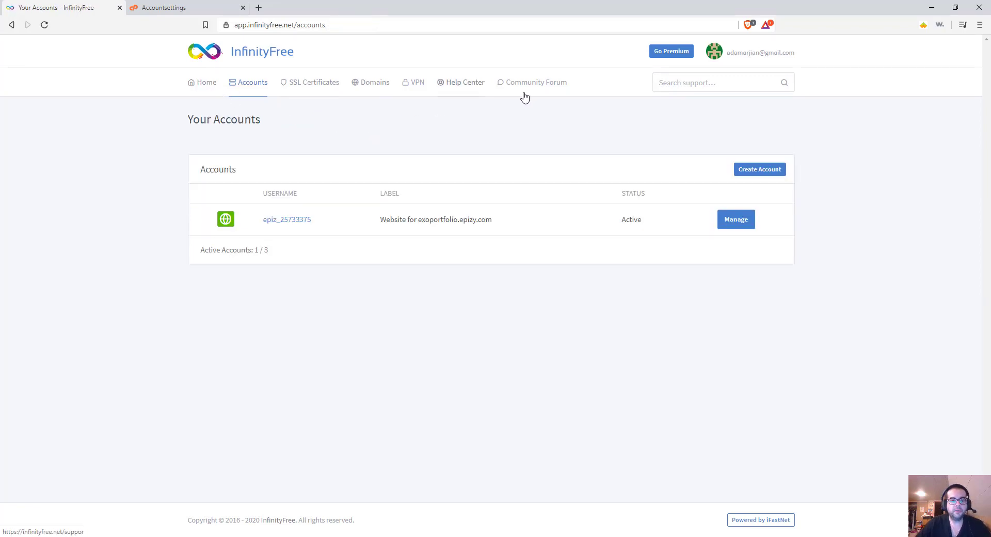
left_click(252, 83)
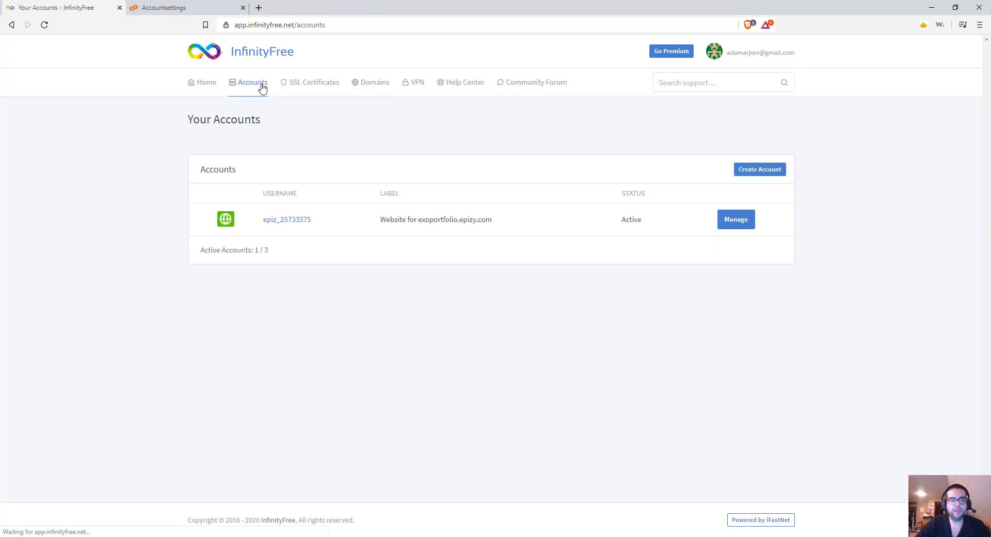
mouse_move(443, 234)
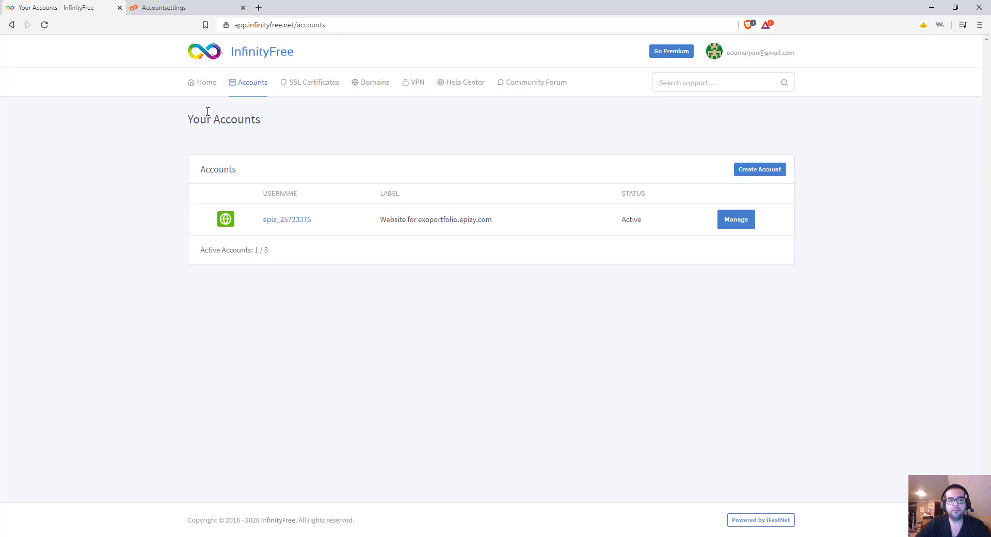
mouse_move(268, 229)
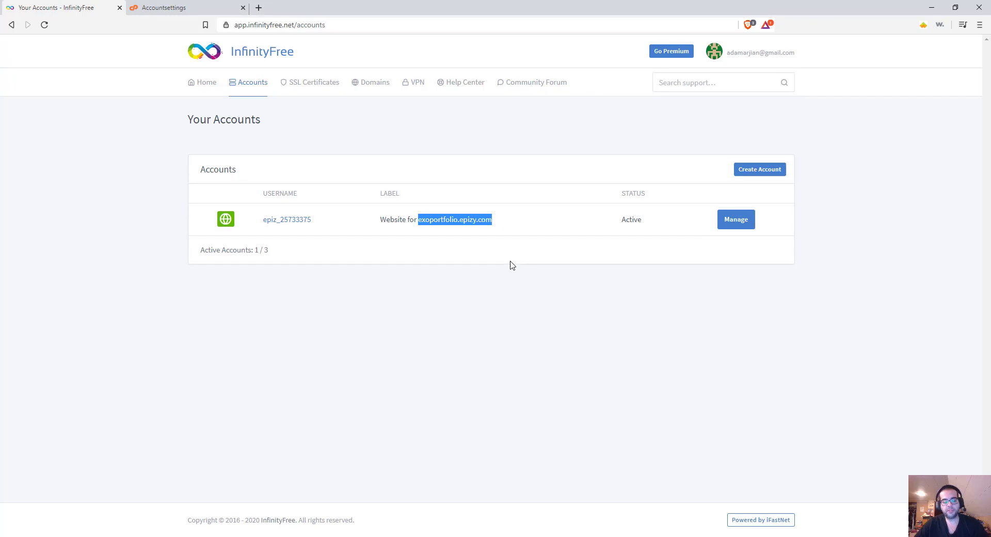
type("exoportfolio.epizy.com")
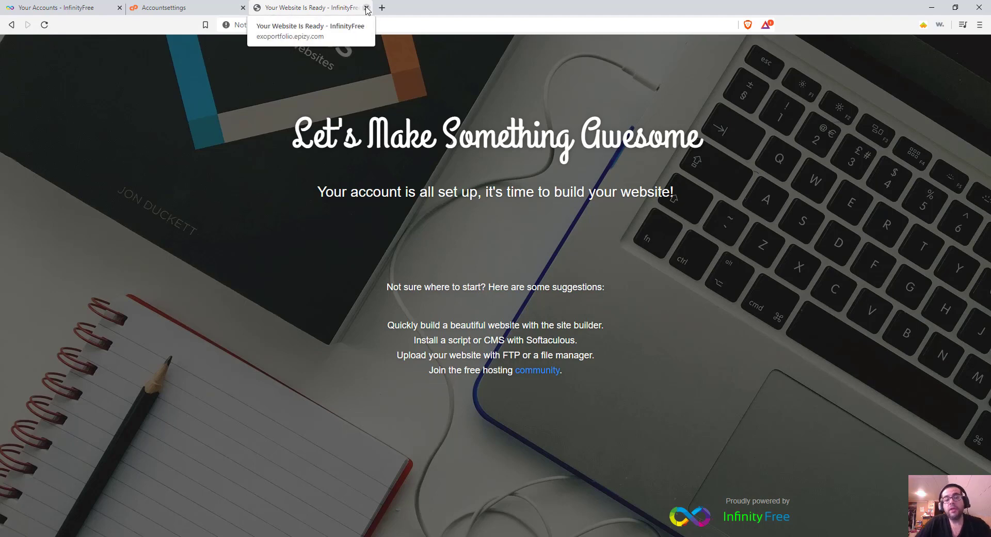
left_click(365, 7)
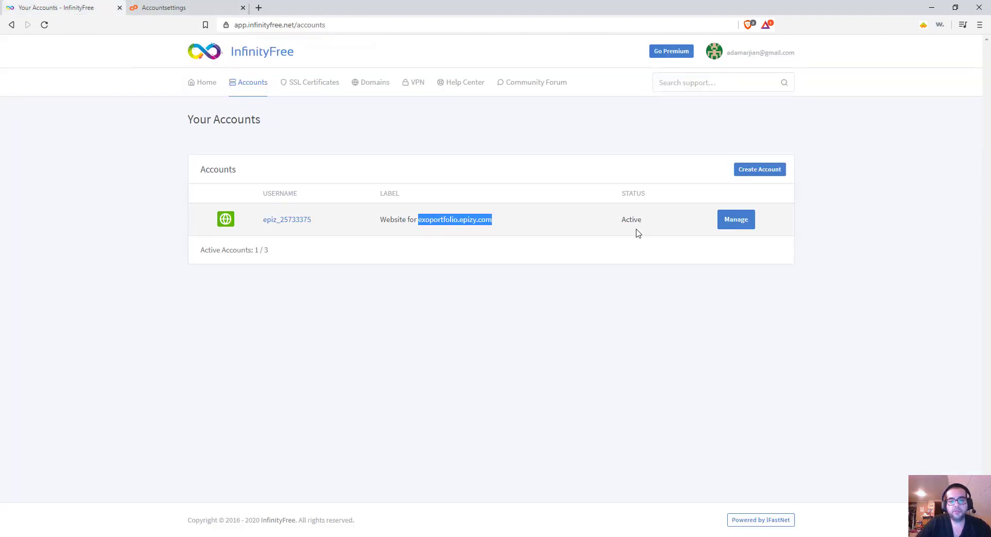
left_click(735, 220)
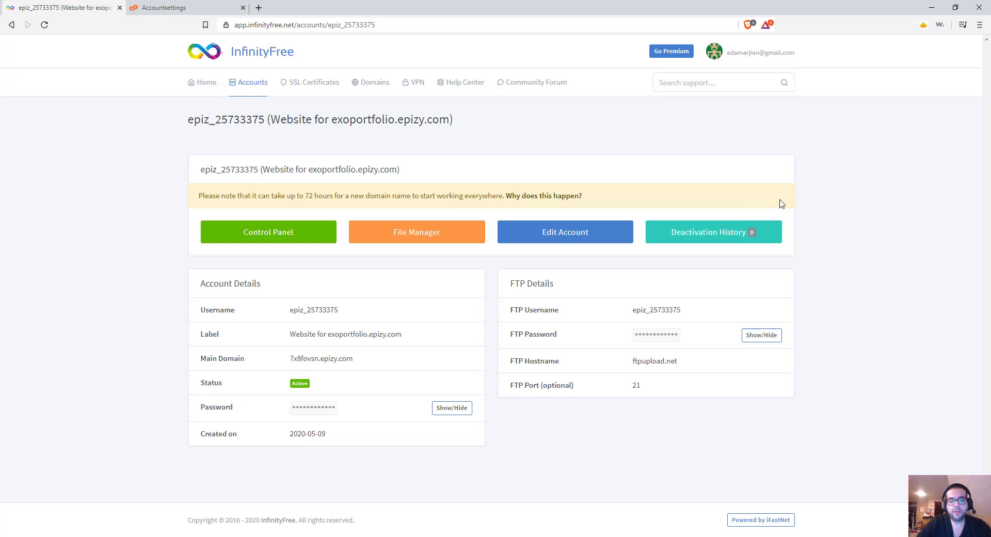
mouse_move(757, 309)
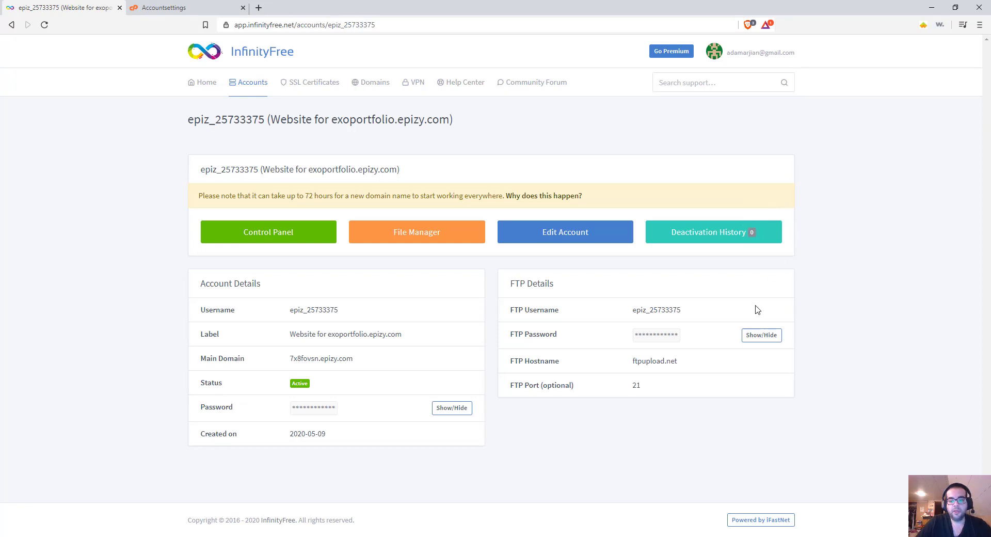
Step: Select the FTP username on the InfinityFree page for copying
double_click(641, 309)
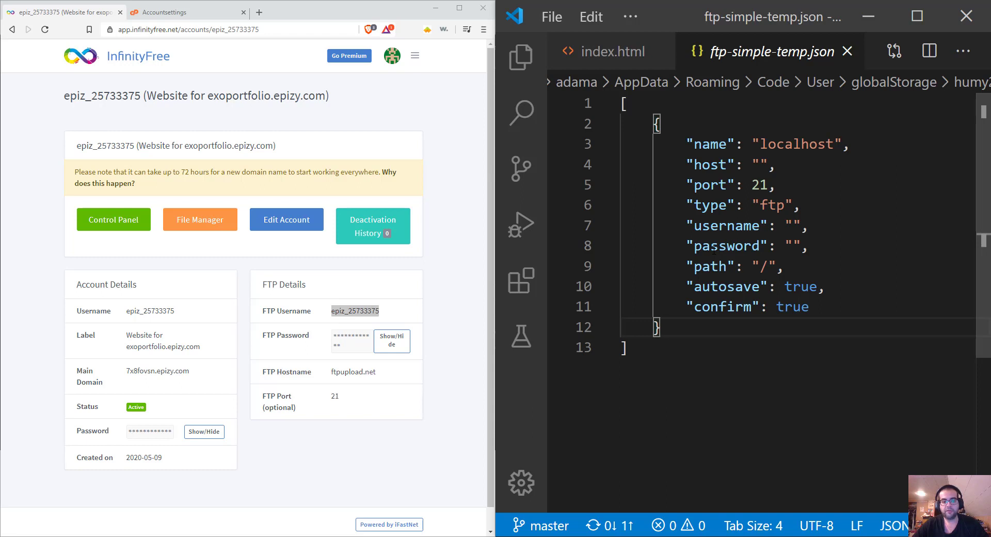
double_click(354, 310)
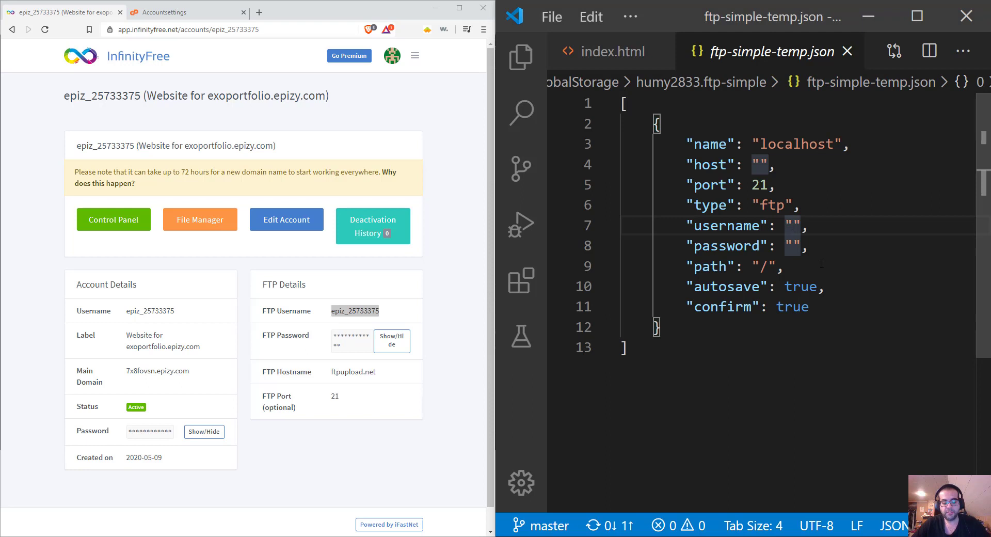
type("epiz_25733375")
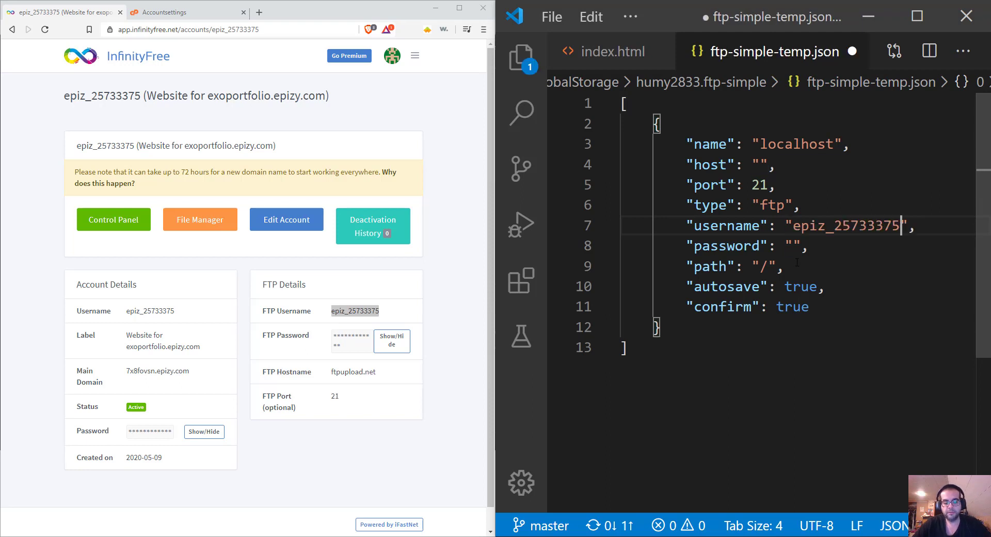
double_click(354, 310)
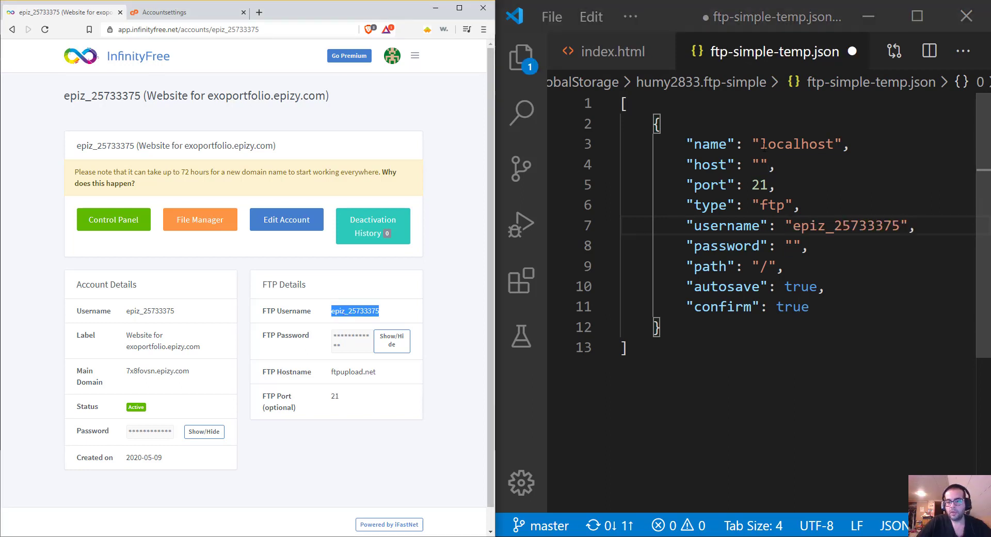
double_click(797, 143)
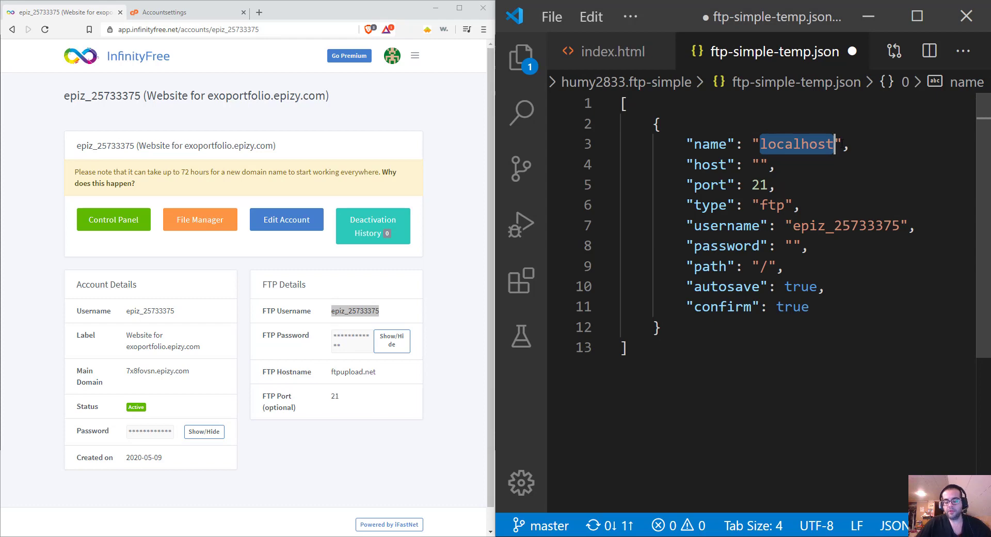
key("Delete")
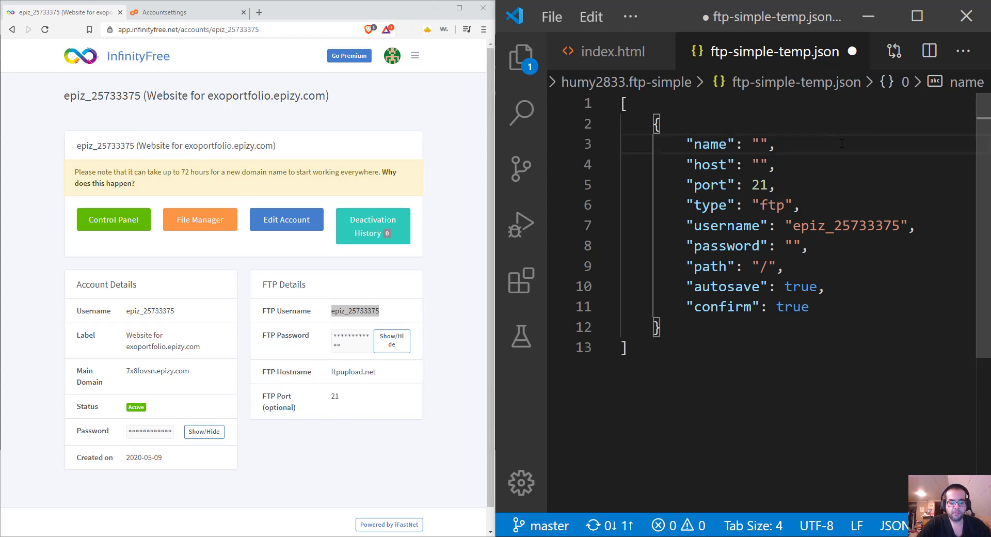
type("Infinity Free")
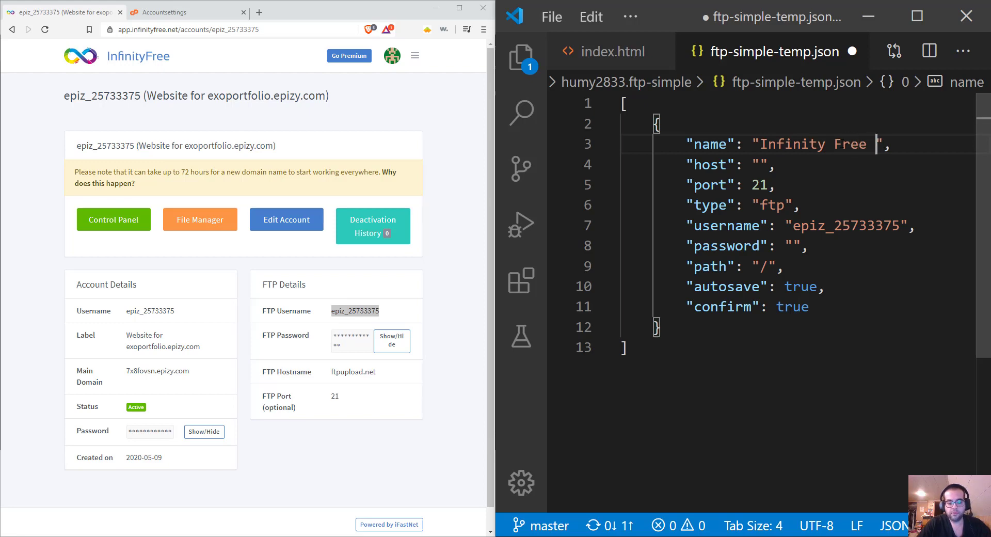
type("Web")
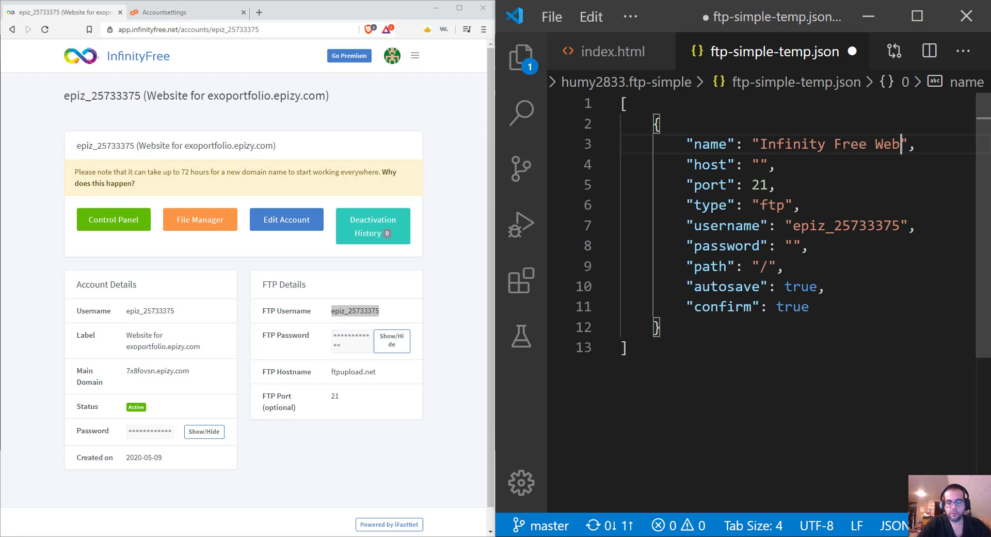
type("Portfolio")
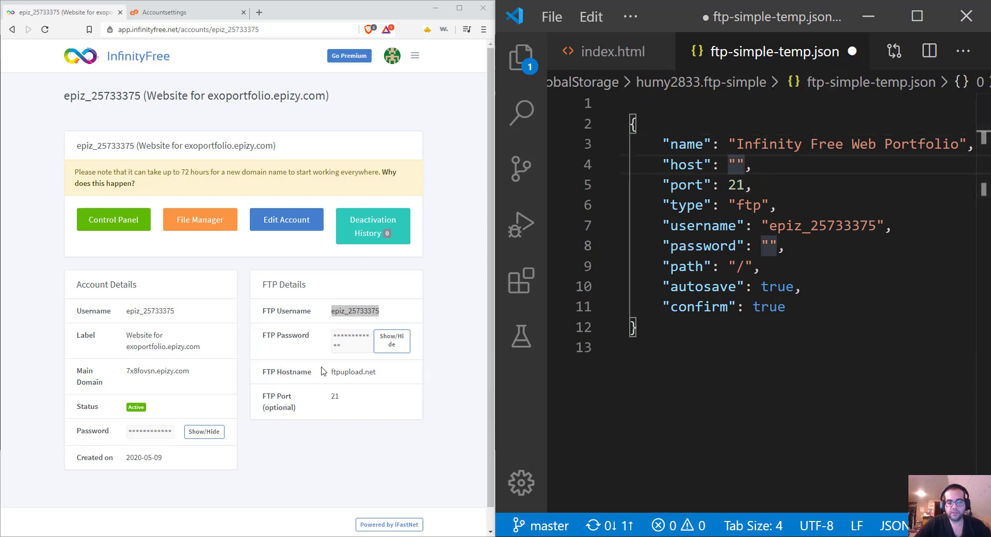
Step: Set the host to ftpupload.net and confirm to false, then save the config
double_click(350, 372)
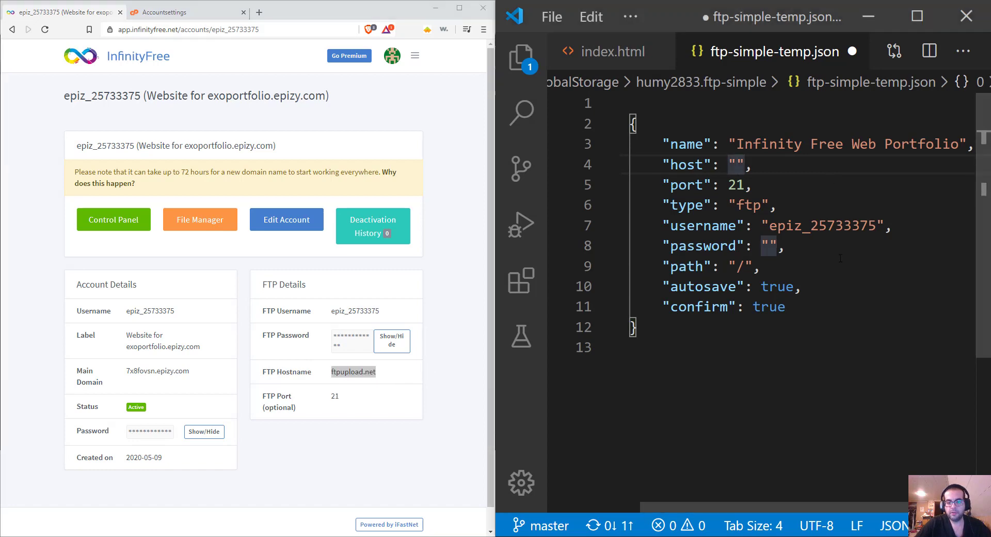
type("ftpupload.net")
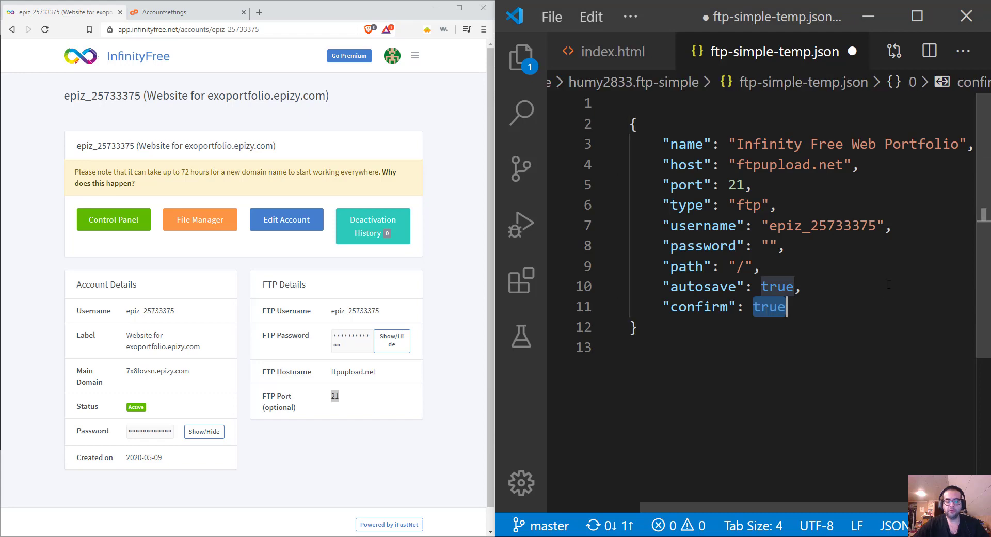
type("false")
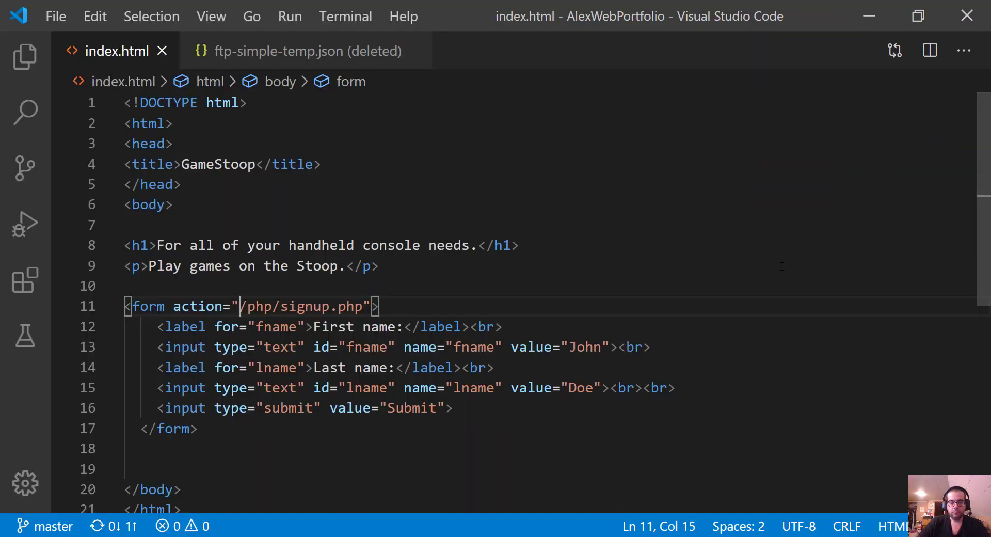
Step: Show the ftp-simple output log in a new bottom panel and bring up the command palette
left_click(345, 16)
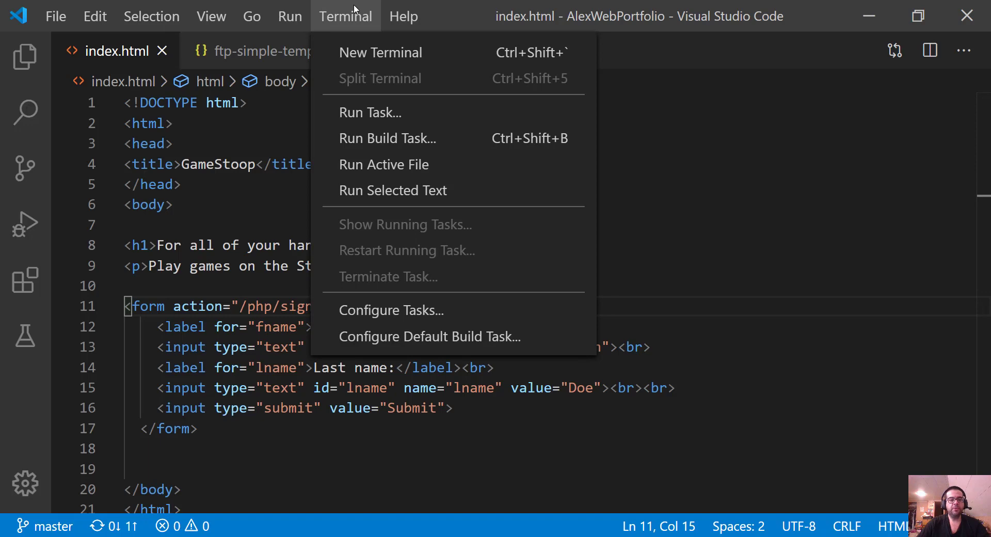
left_click(380, 52)
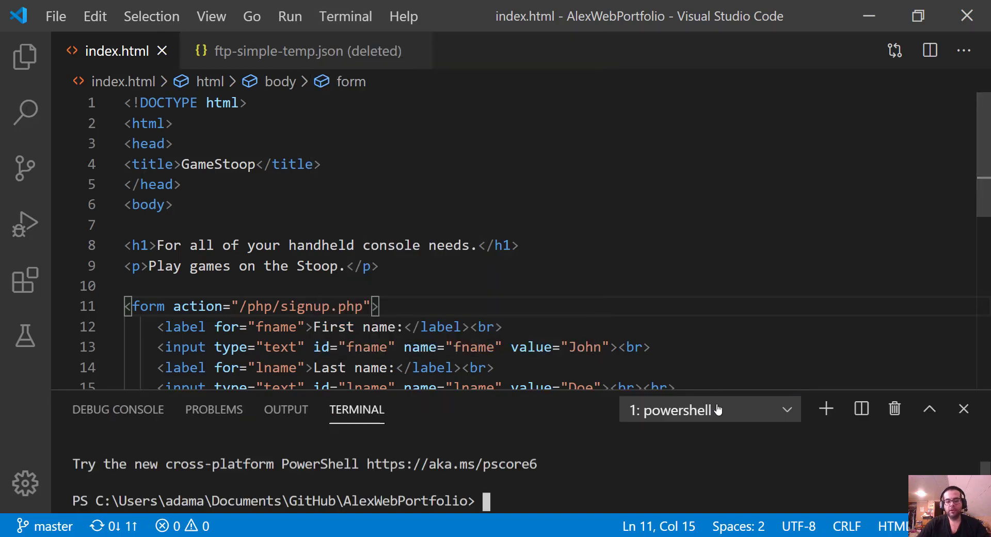
left_click(710, 408)
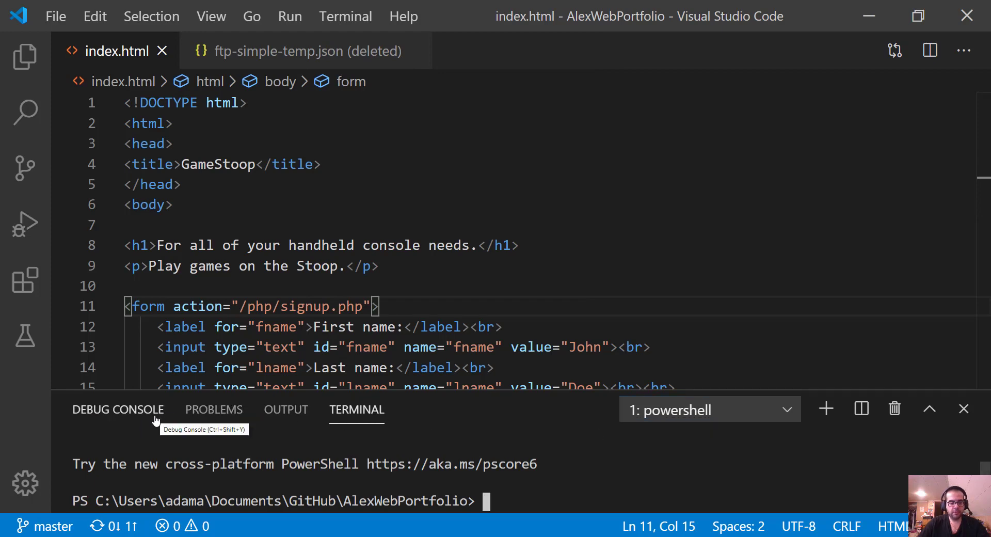
mouse_move(118, 422)
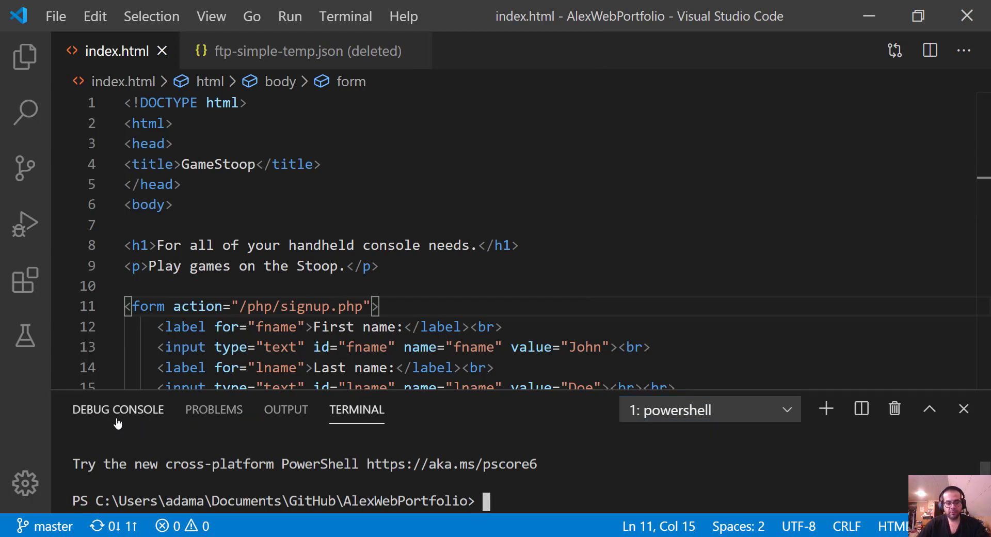
left_click(214, 409)
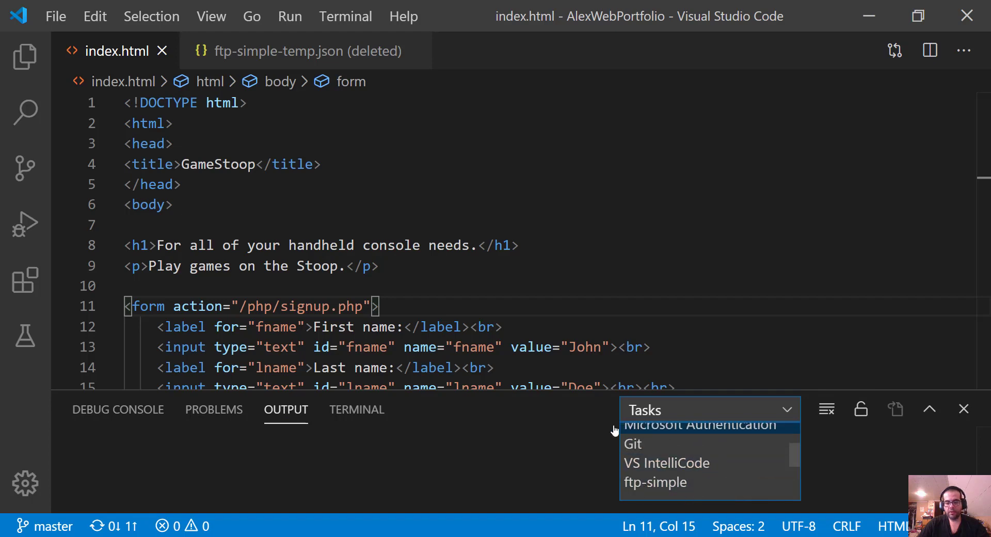
left_click(655, 482)
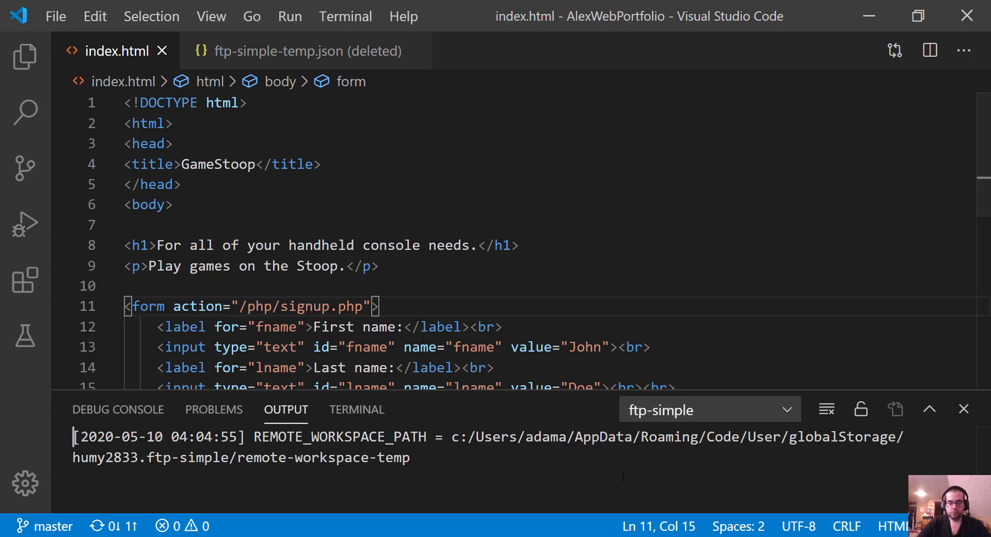
key("ctrl+shift+p")
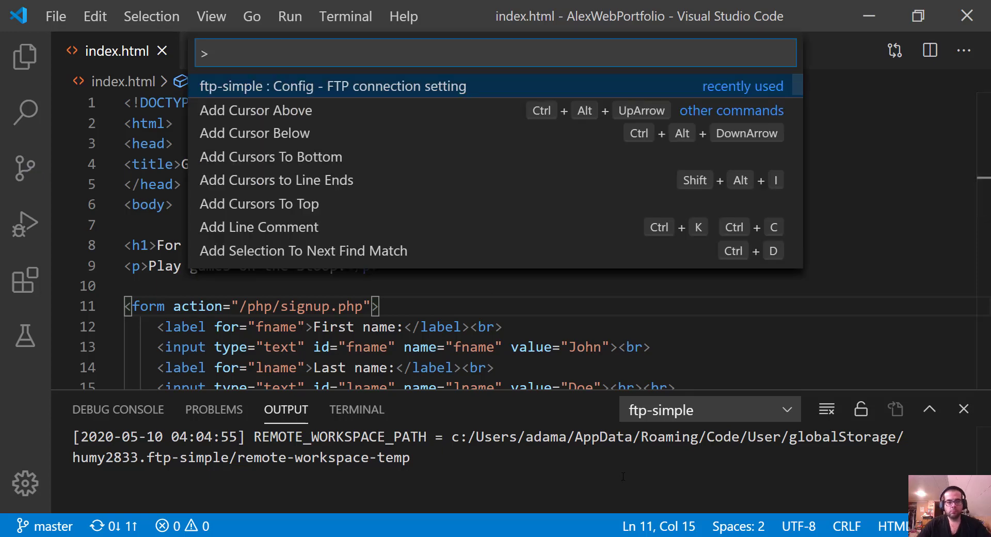
Step: Run 'ftp-simple: Remote directory open to workspace' on Infinity Free Web Portfolio and choose htdocs
type("r")
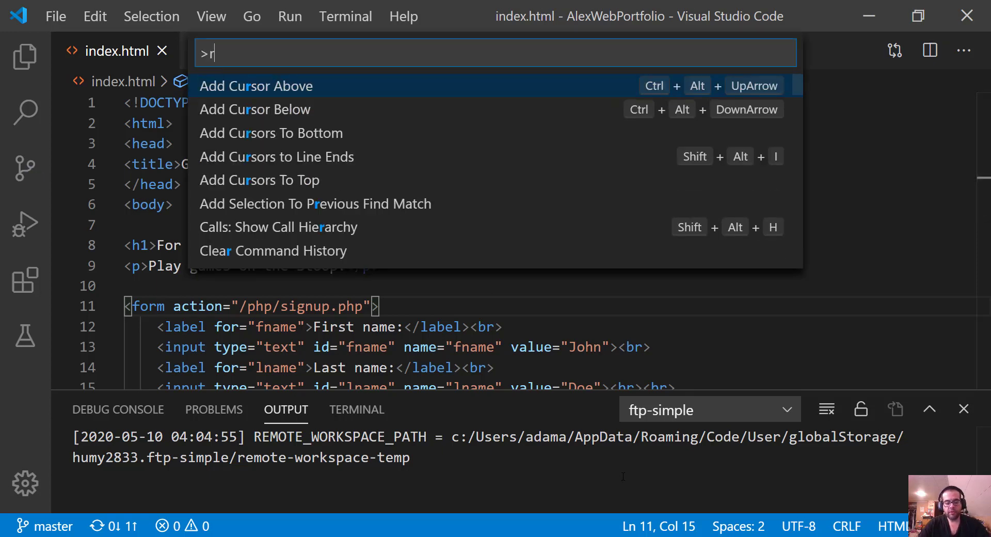
type("emote")
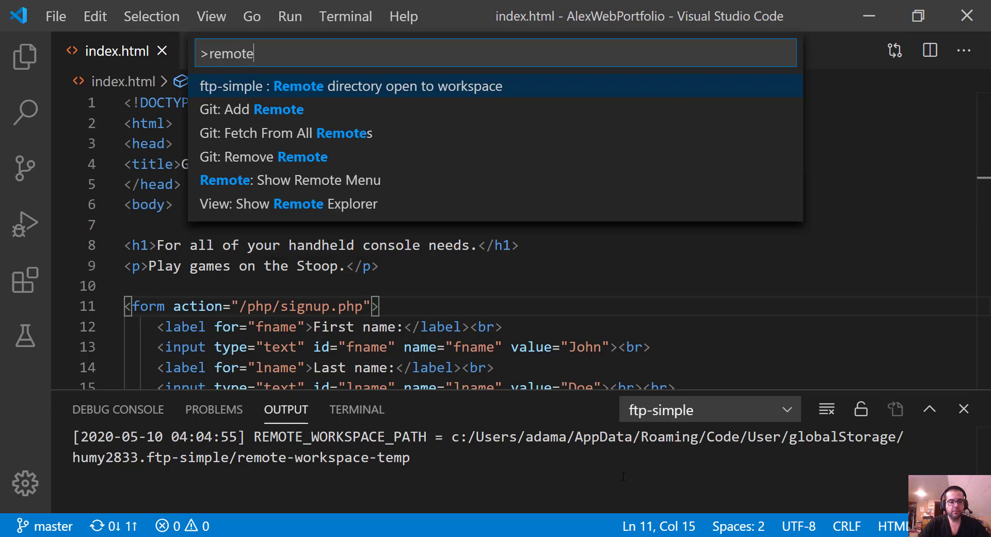
key("Backspace")
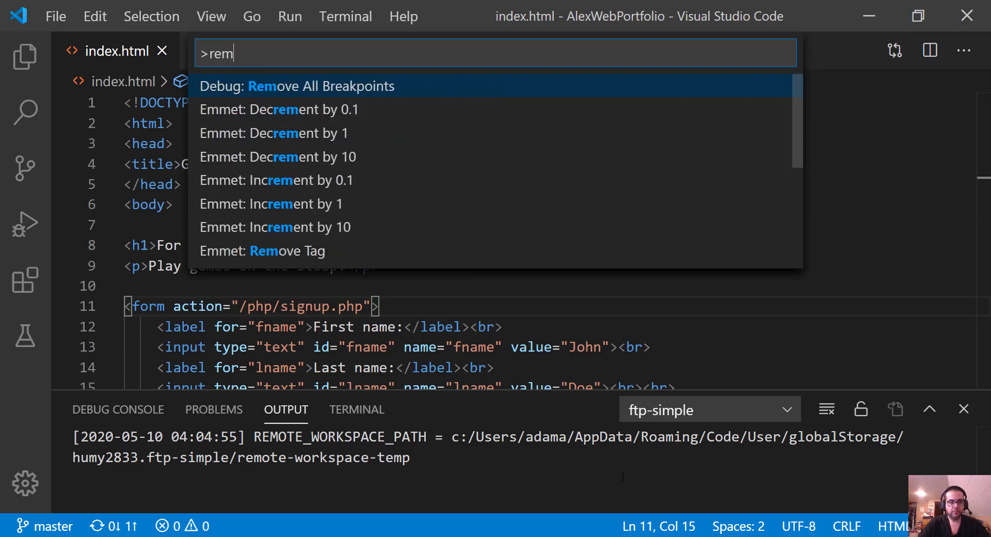
type("ftp")
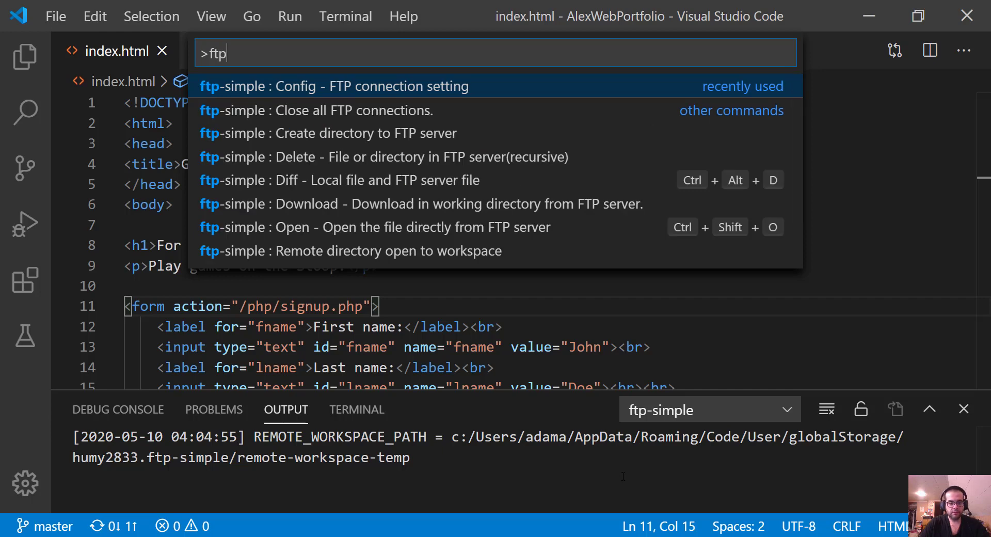
mouse_move(432, 251)
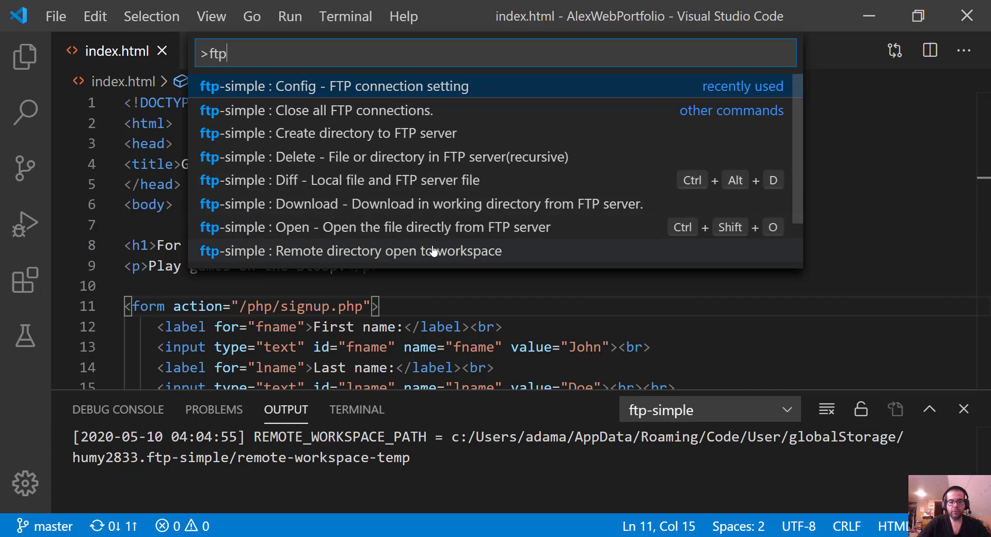
left_click(333, 85)
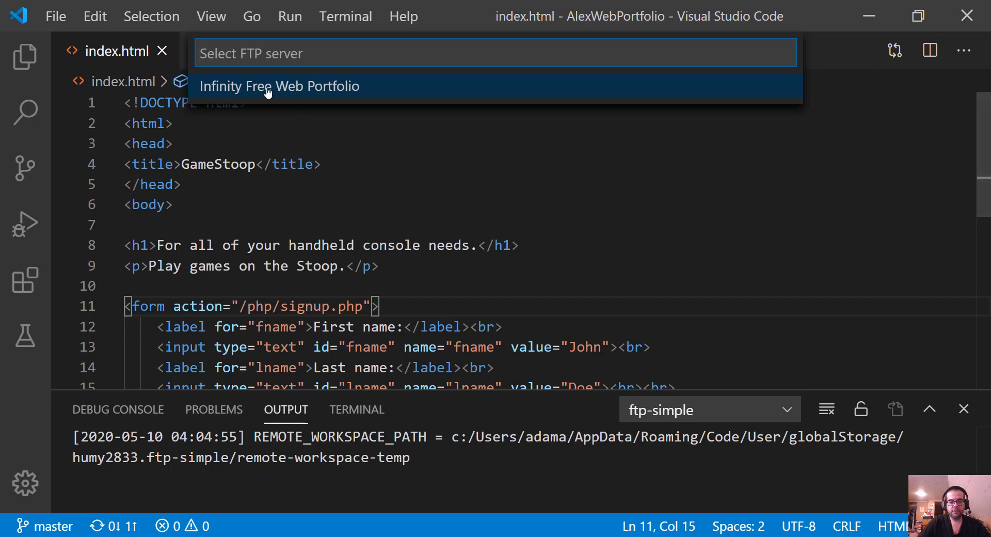
mouse_move(319, 93)
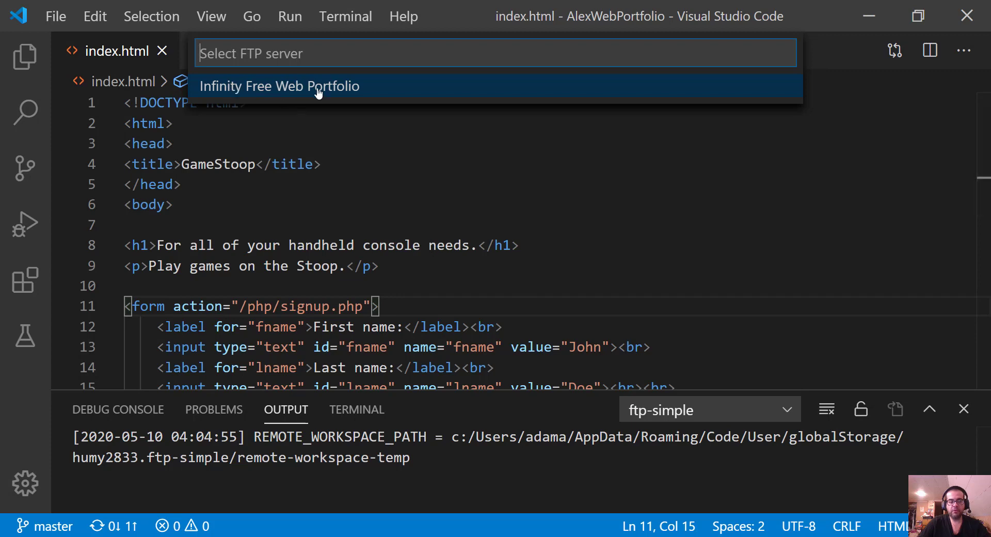
left_click(278, 86)
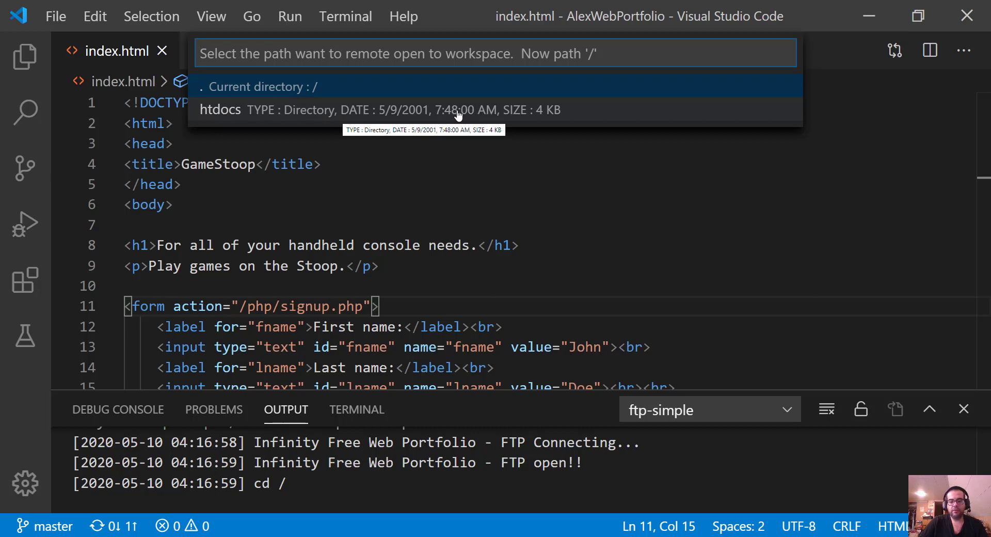
mouse_move(494, 116)
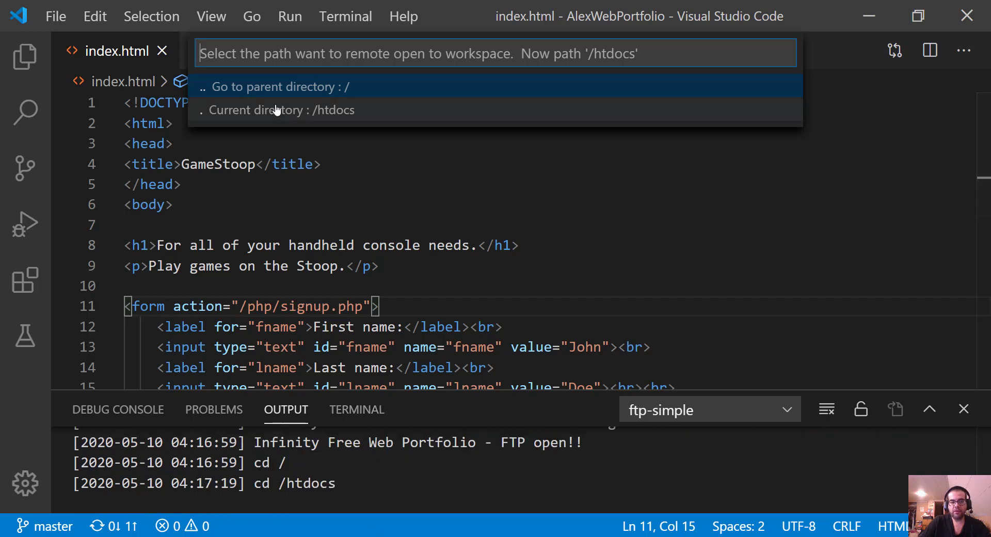
mouse_move(341, 122)
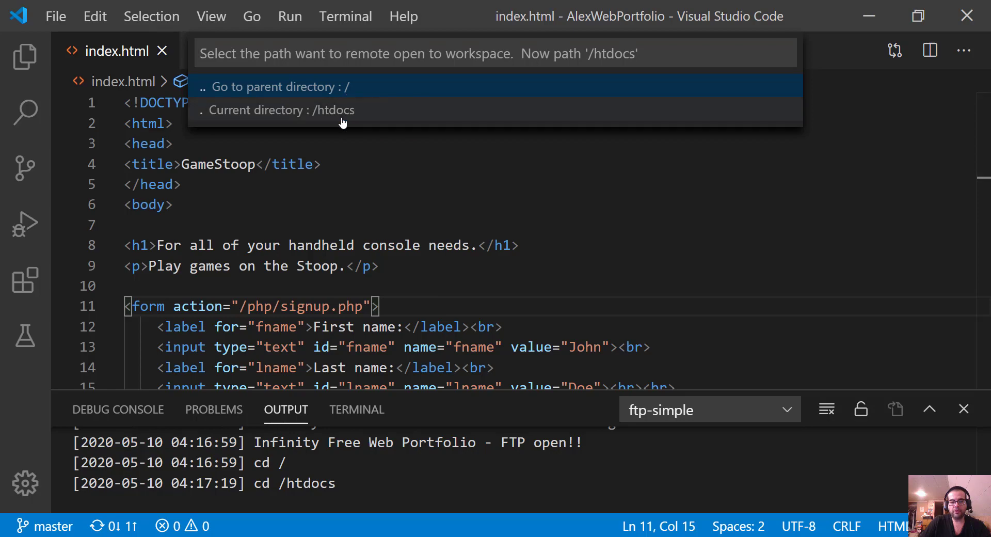
left_click(283, 110)
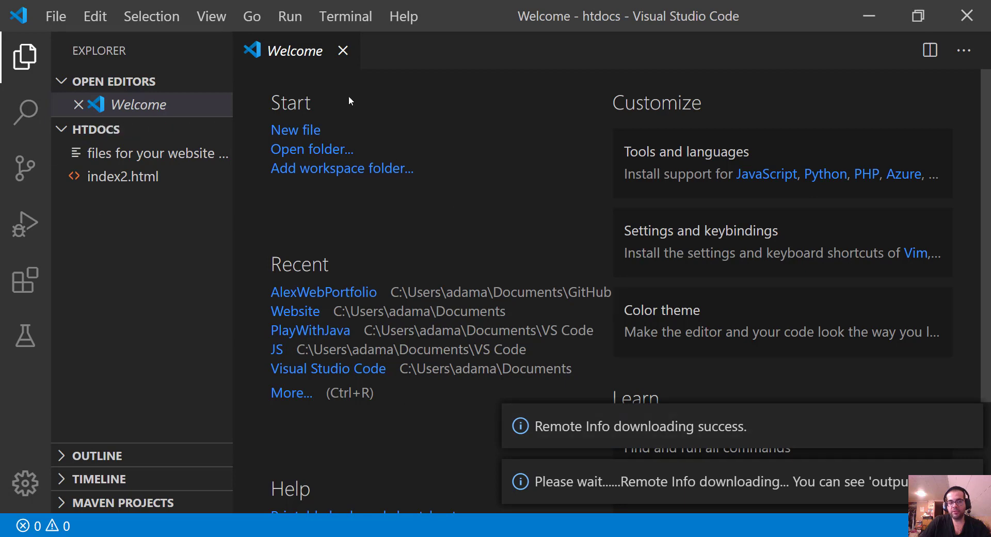
mouse_move(298, 358)
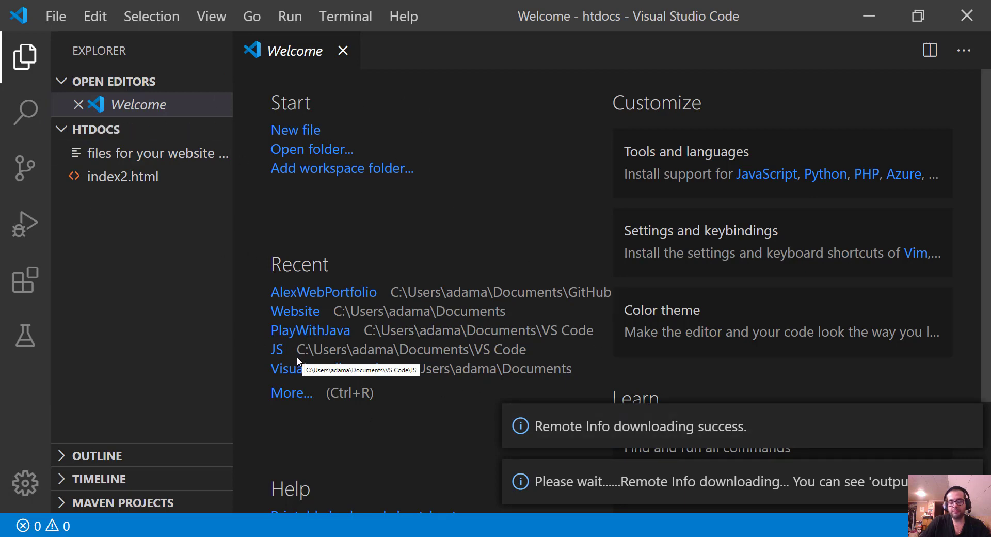
mouse_move(123, 177)
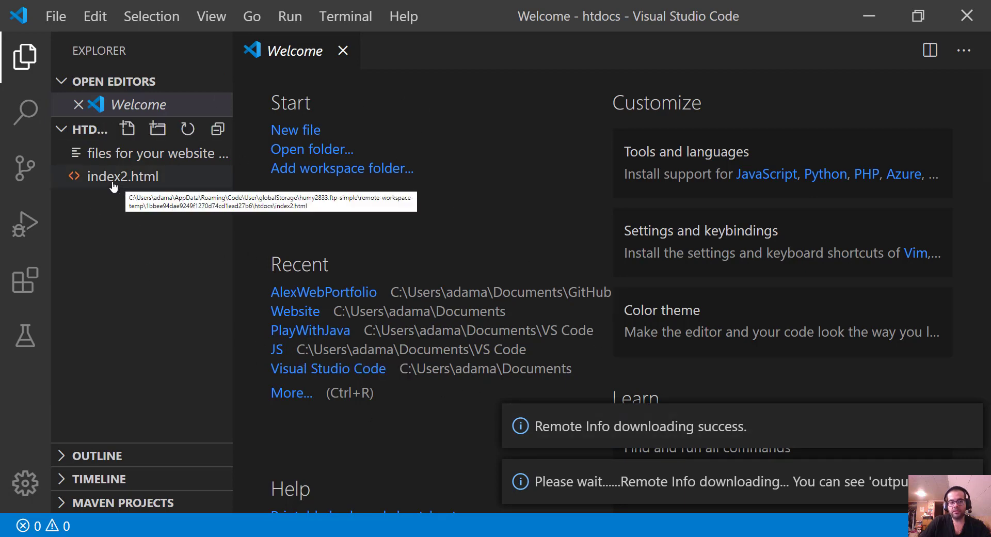
Step: View the remote index2.html placeholder page from the HTDOCS explorer
double_click(123, 176)
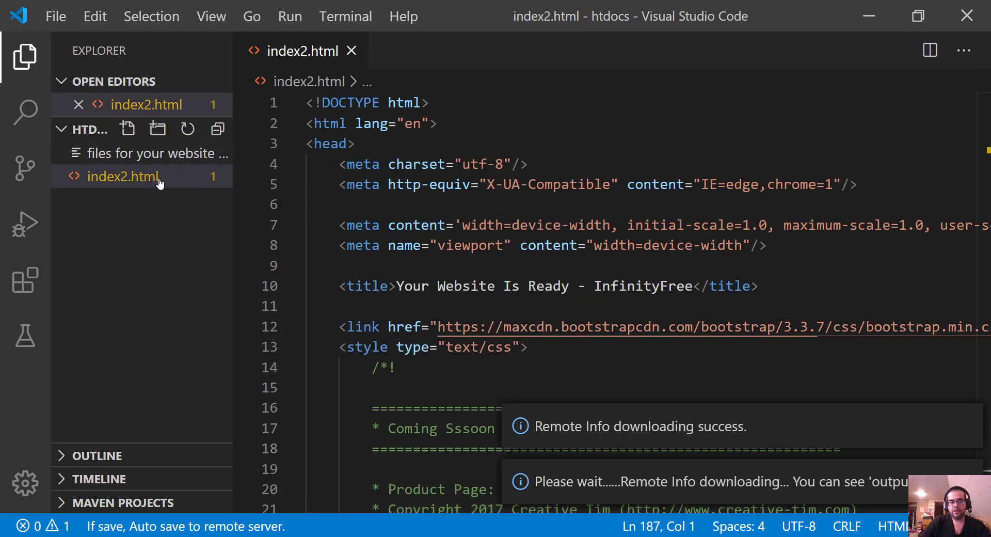
scroll("down", 3)
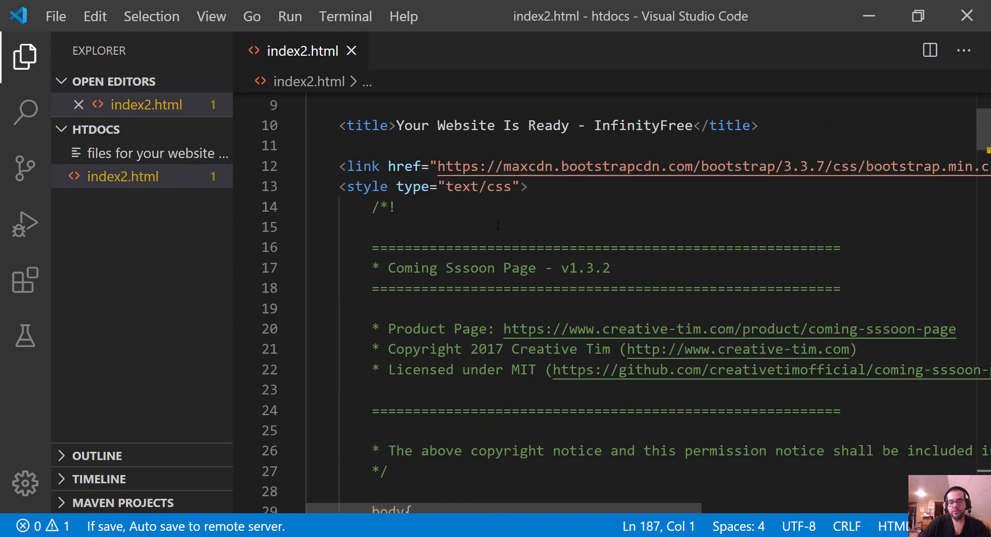
scroll("down", 3)
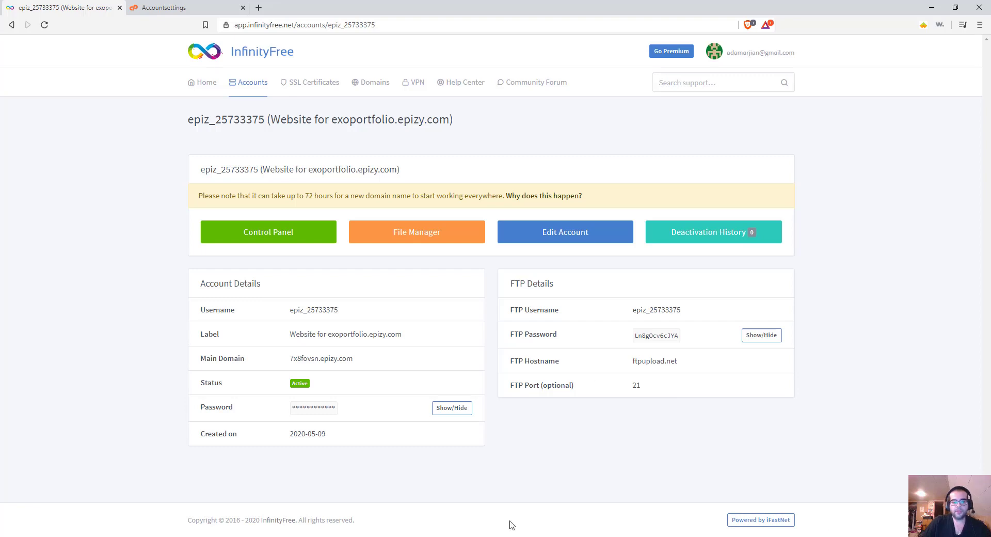
mouse_move(416, 231)
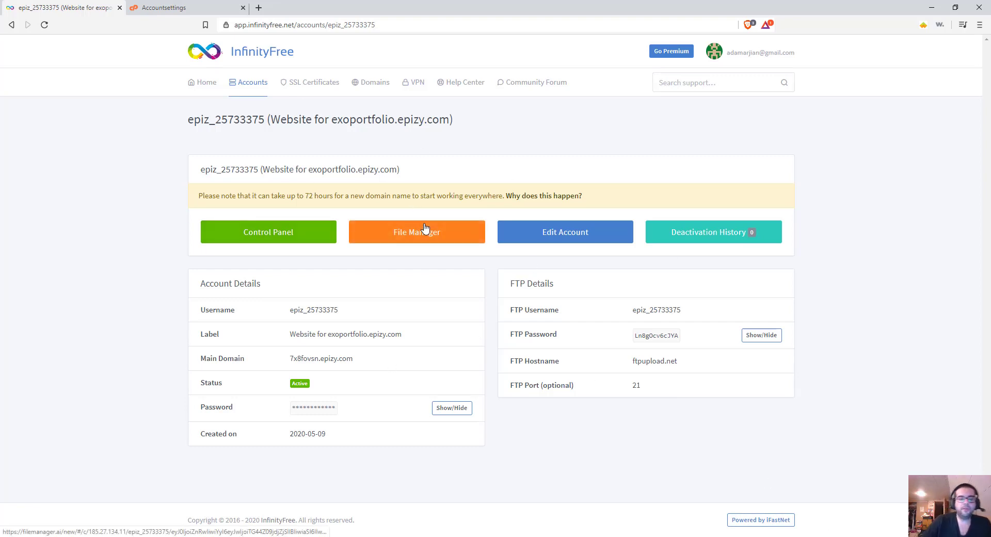
Step: Launch the account's Monsta FTP file manager and enter the htdocs folder
left_click(416, 231)
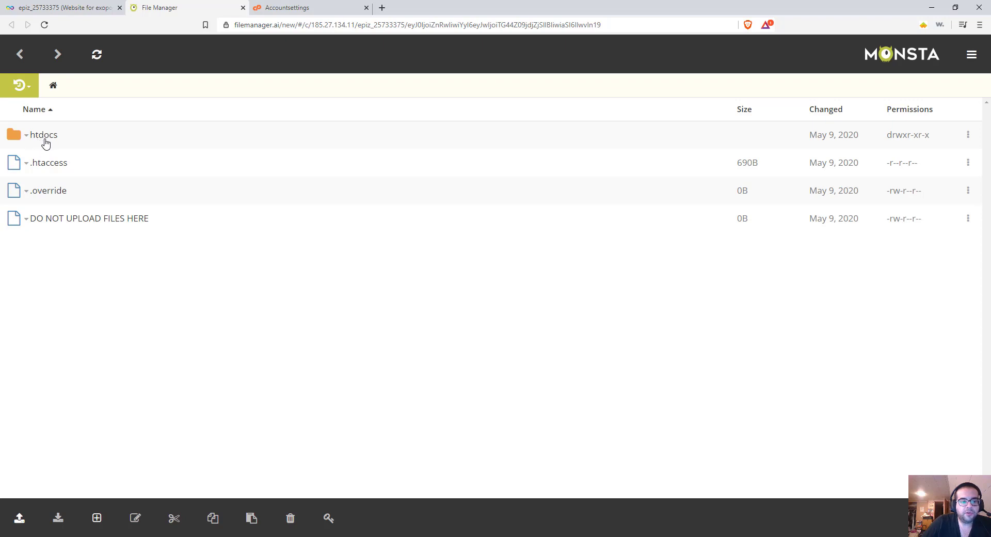
mouse_move(56, 172)
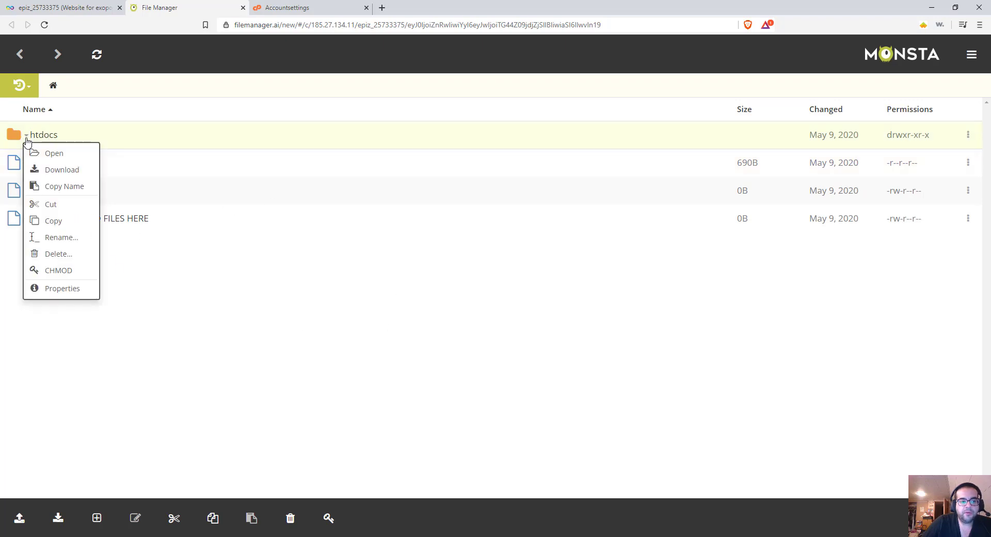
left_click(54, 153)
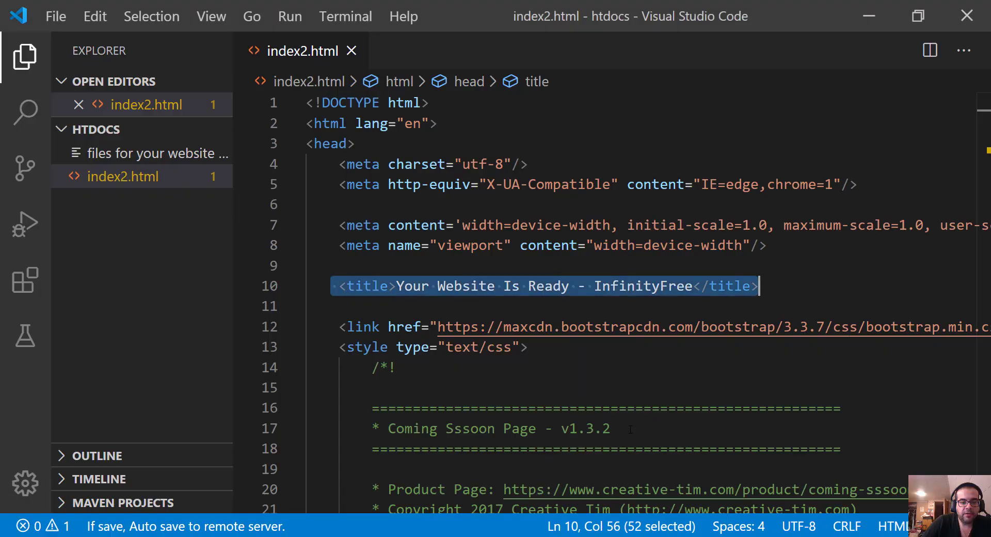
mouse_move(86, 129)
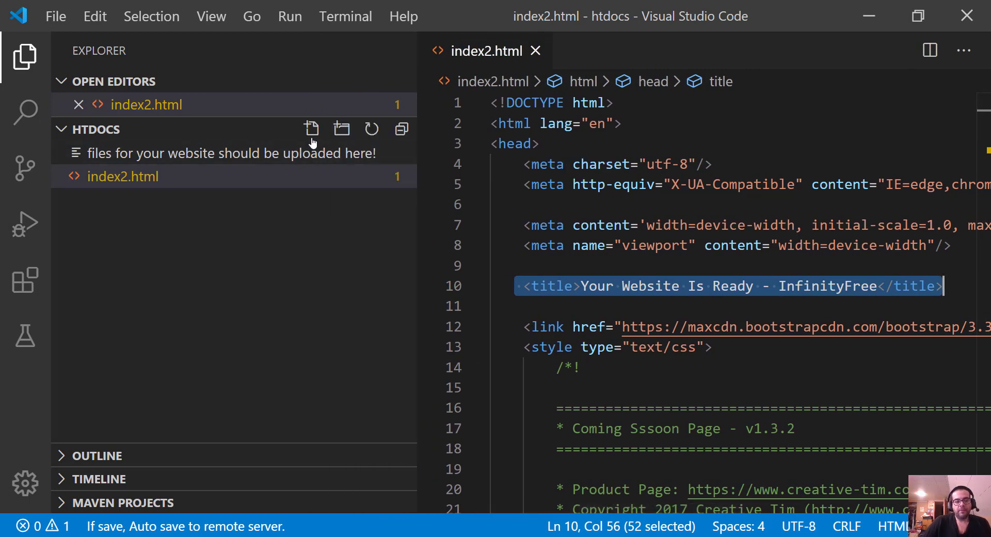
Step: Create an empty index.html in the remote htdocs folder and approve its upload
left_click(310, 129)
type("index.html")
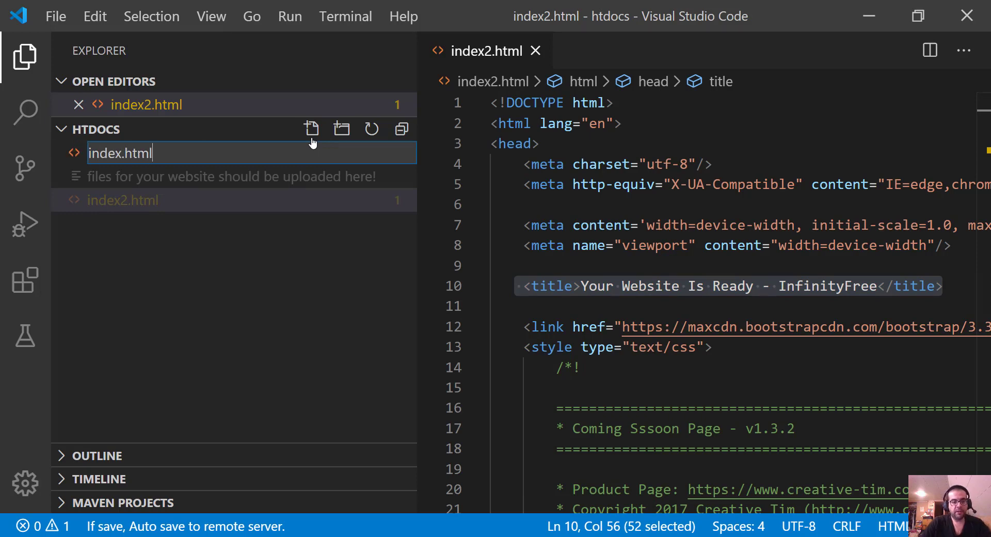
key("Enter")
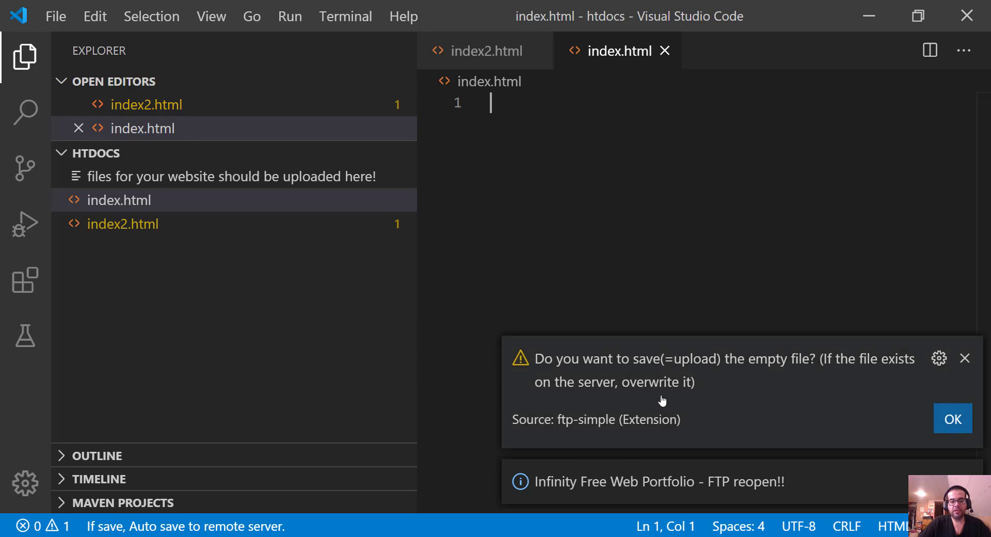
mouse_move(703, 409)
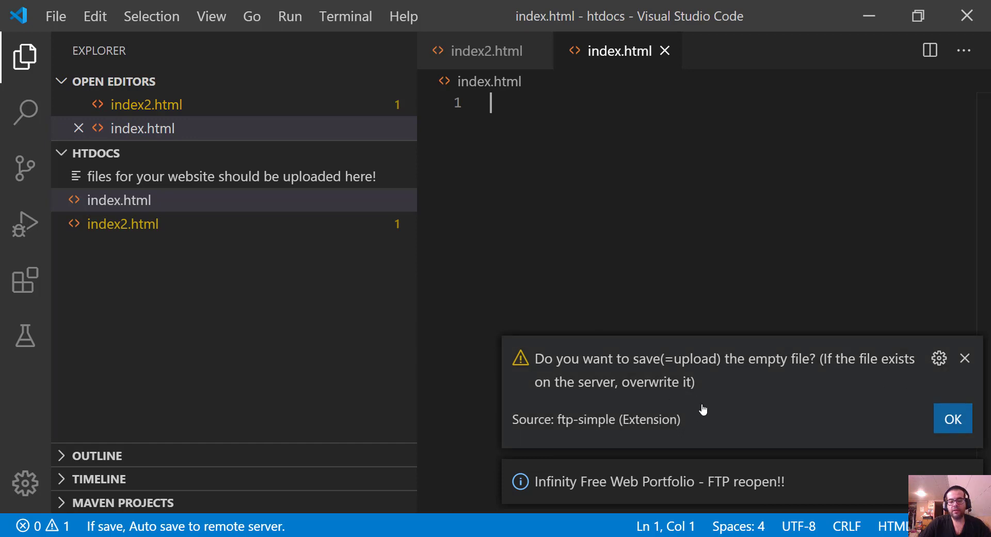
mouse_move(713, 383)
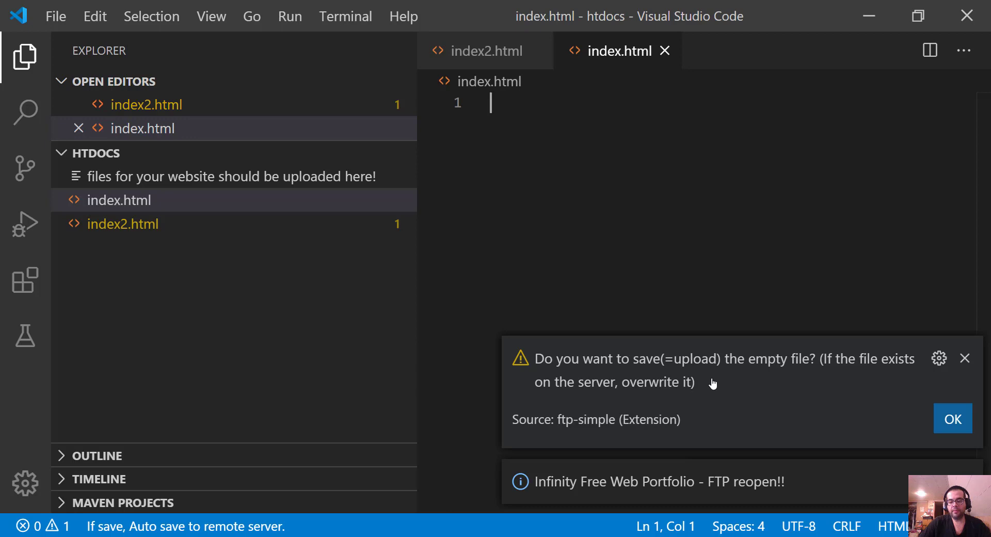
left_click(952, 418)
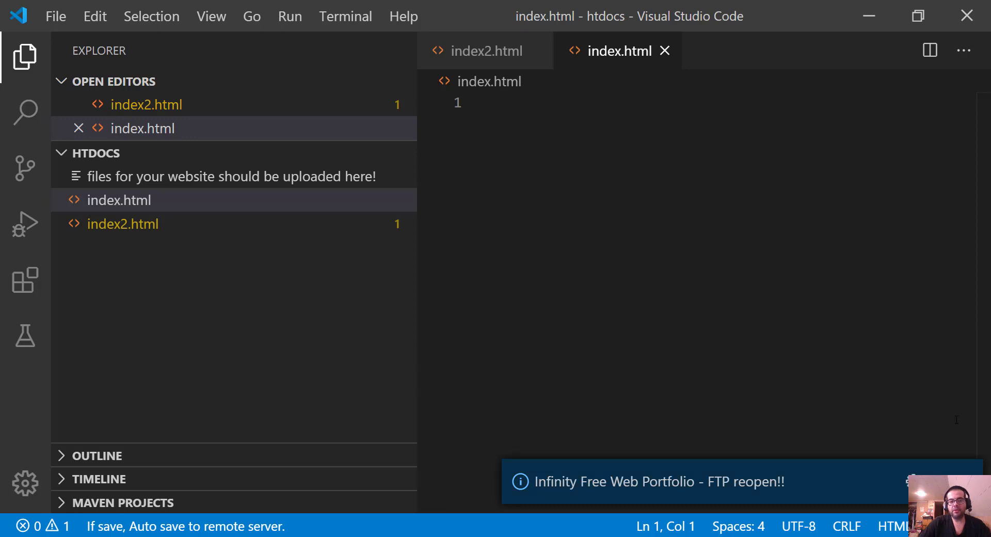
mouse_move(578, 355)
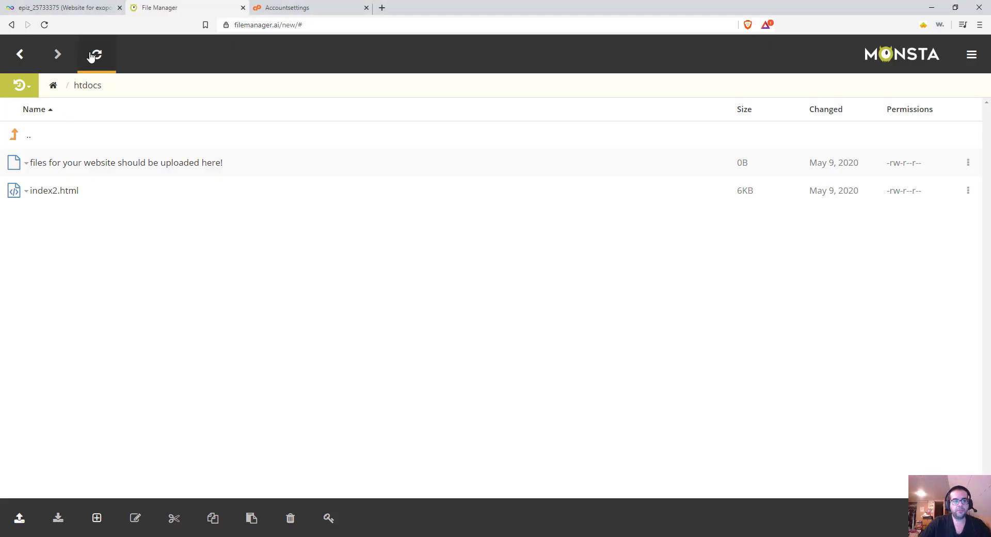
Step: Refresh htdocs and edit the new 0B index.html to confirm it is empty
left_click(95, 54)
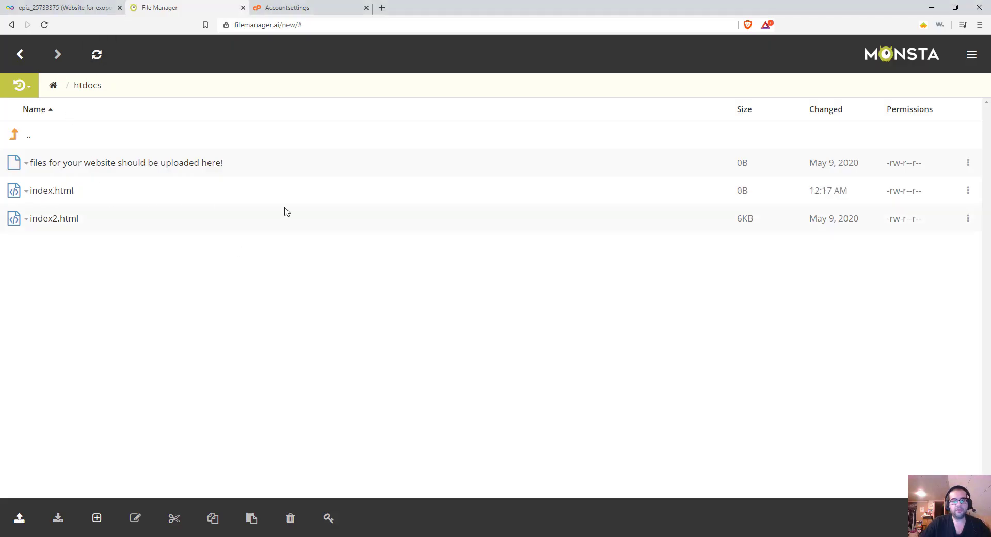
right_click(51, 189)
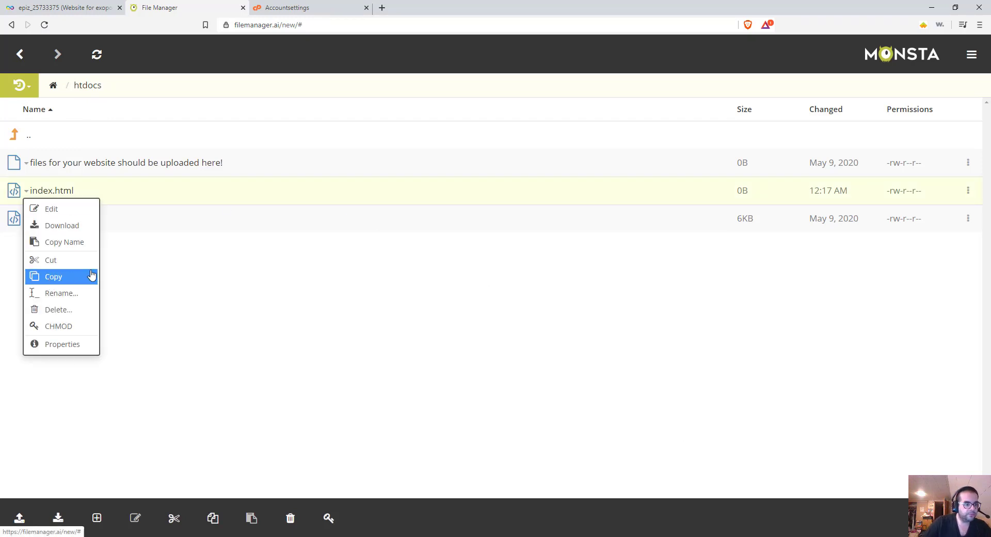
left_click(53, 275)
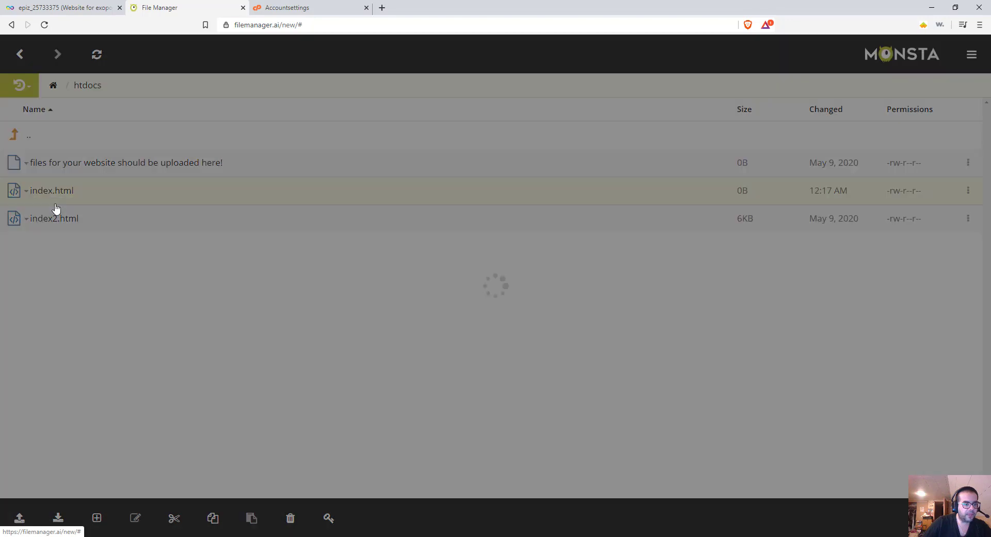
double_click(51, 190)
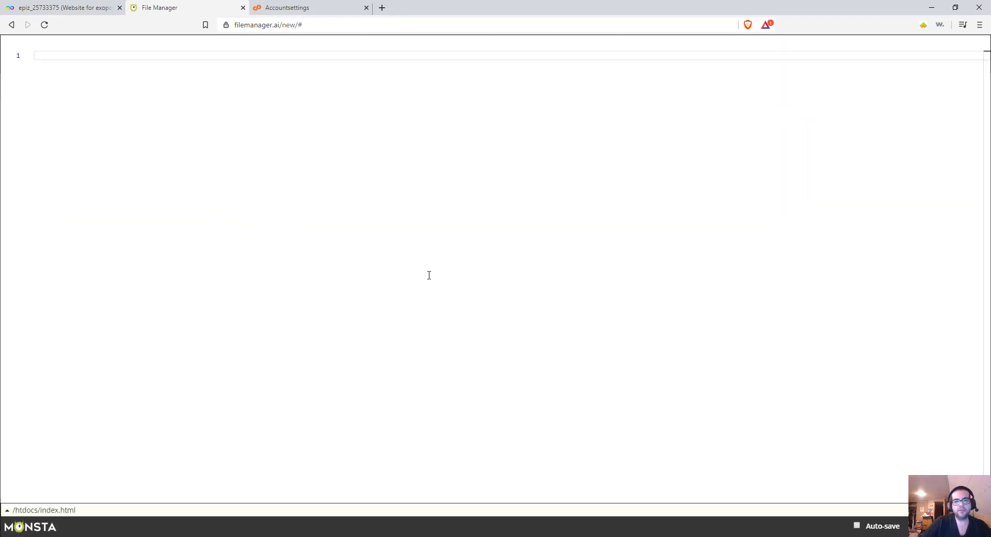
mouse_move(311, 153)
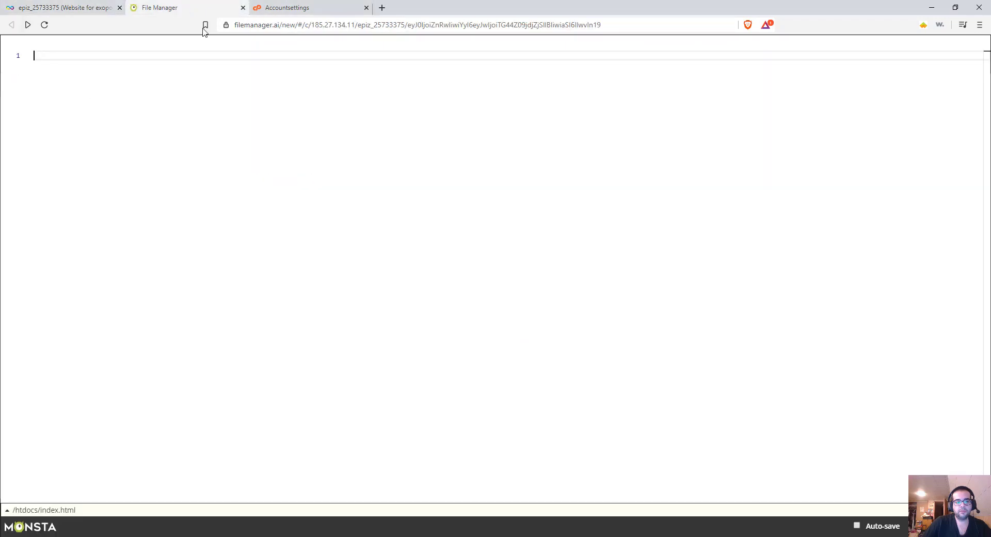
Step: Leave the editor, relaunch the file manager from the account page and enter htdocs
left_click(243, 7)
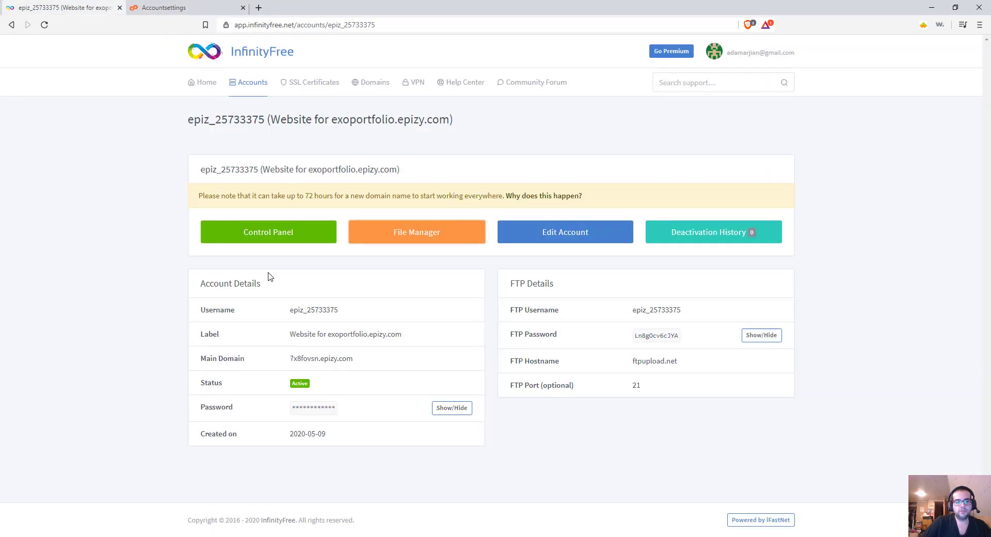
left_click(416, 231)
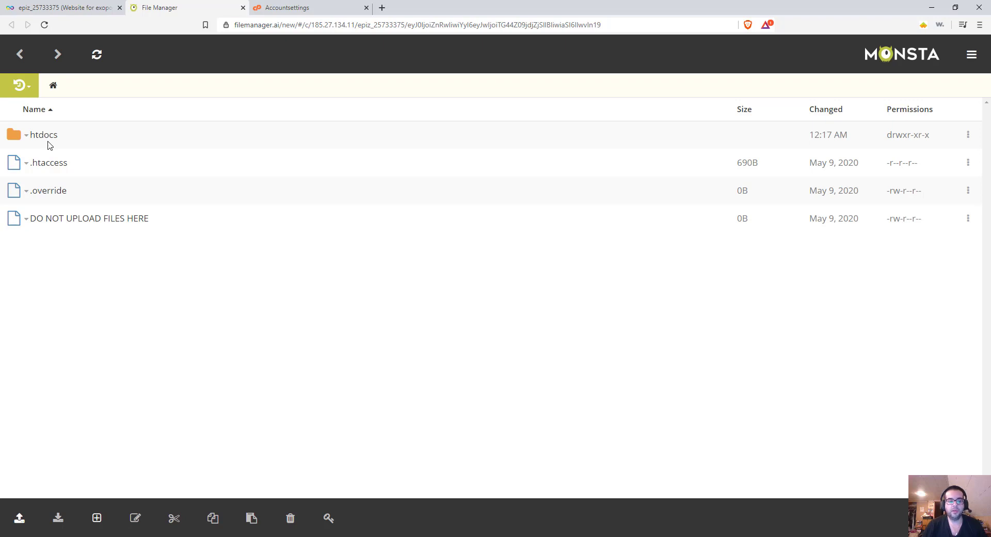
mouse_move(527, 322)
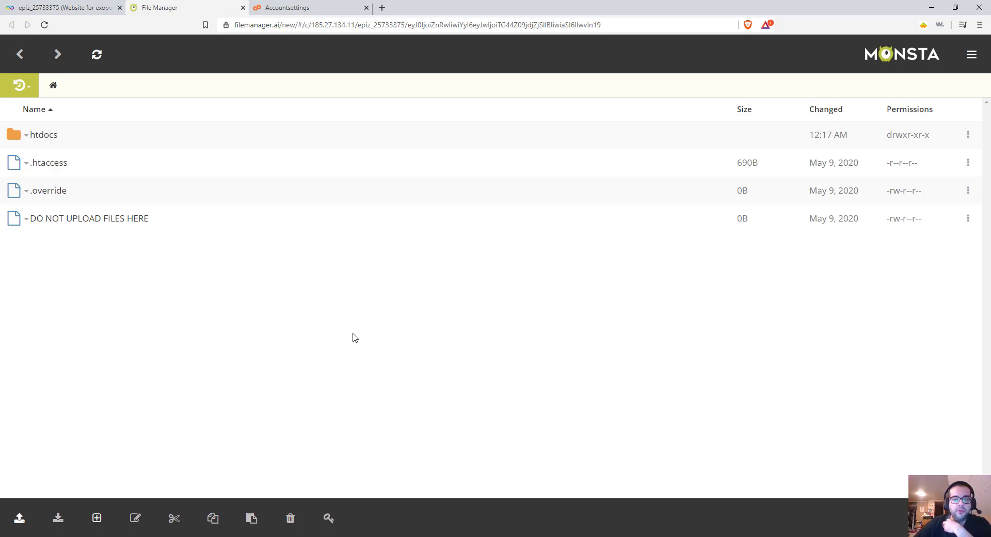
mouse_move(482, 285)
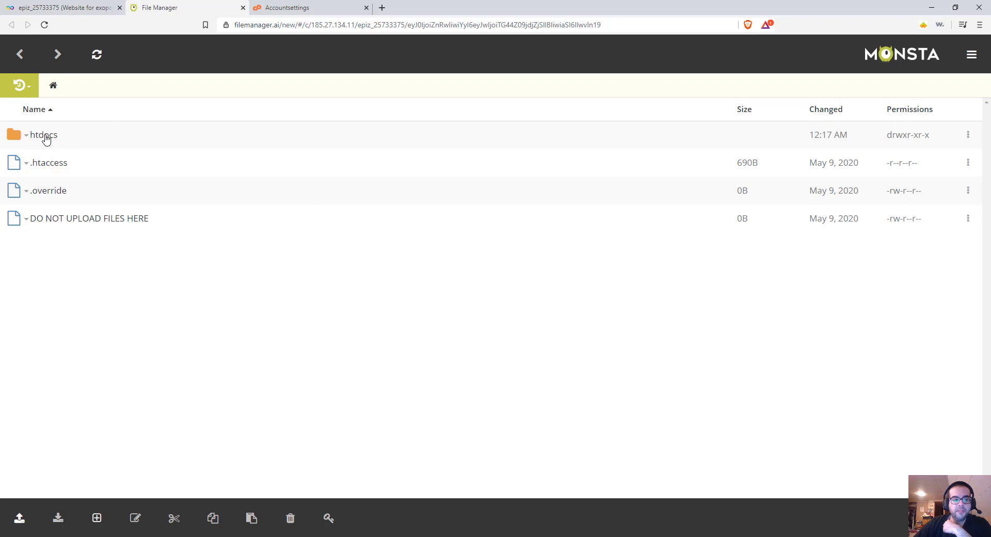
double_click(42, 134)
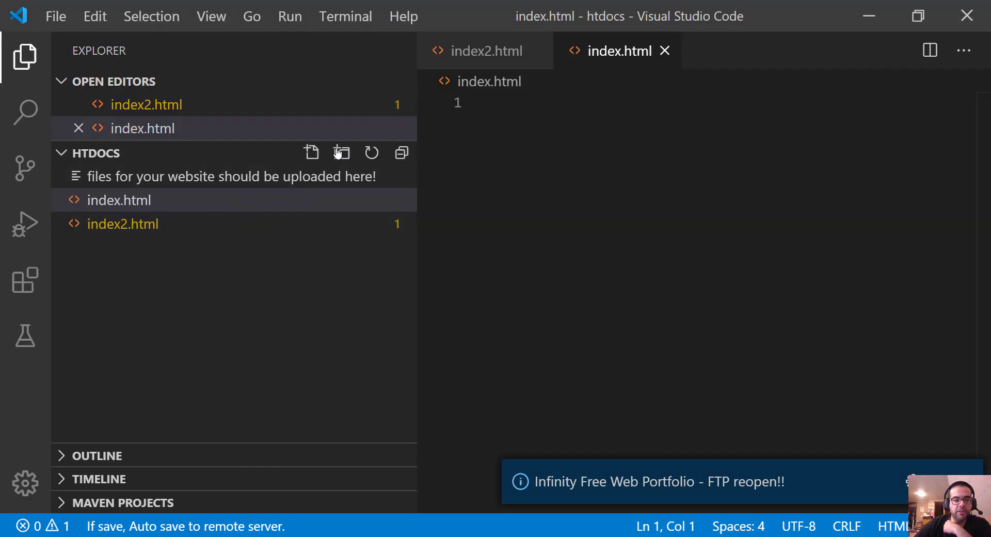
Step: Create a php folder in remote htdocs, approve its upload, and check the recent folder paths
left_click(342, 152)
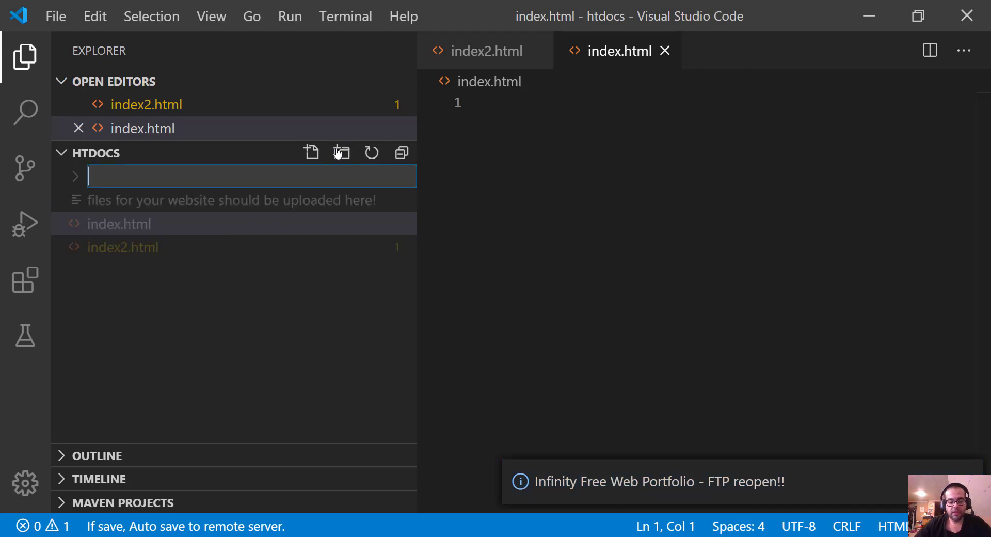
type("php")
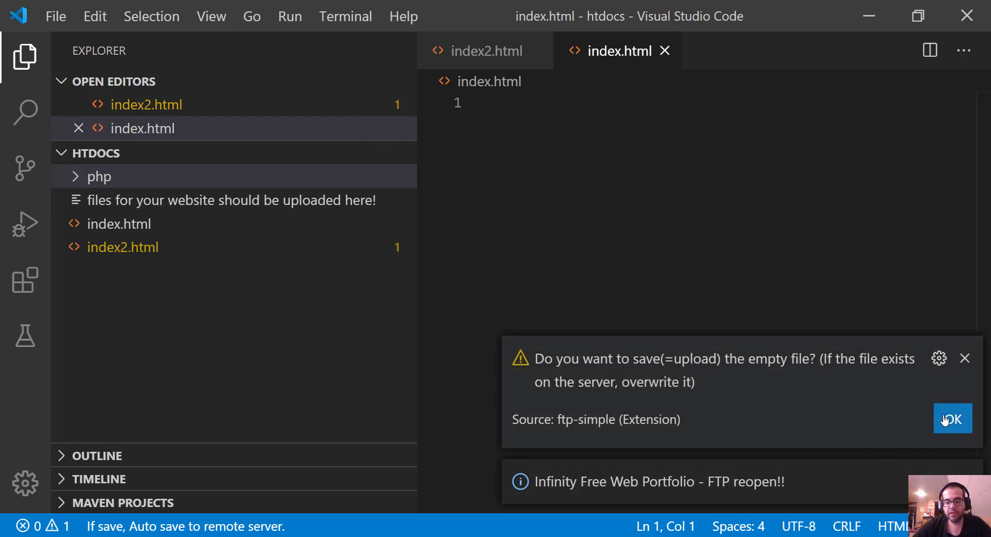
left_click(953, 418)
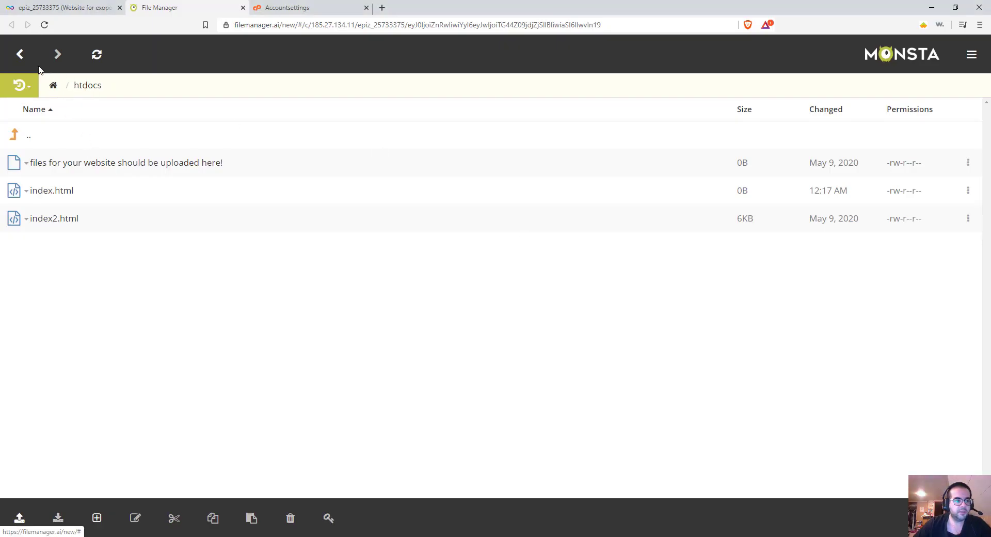
left_click(20, 85)
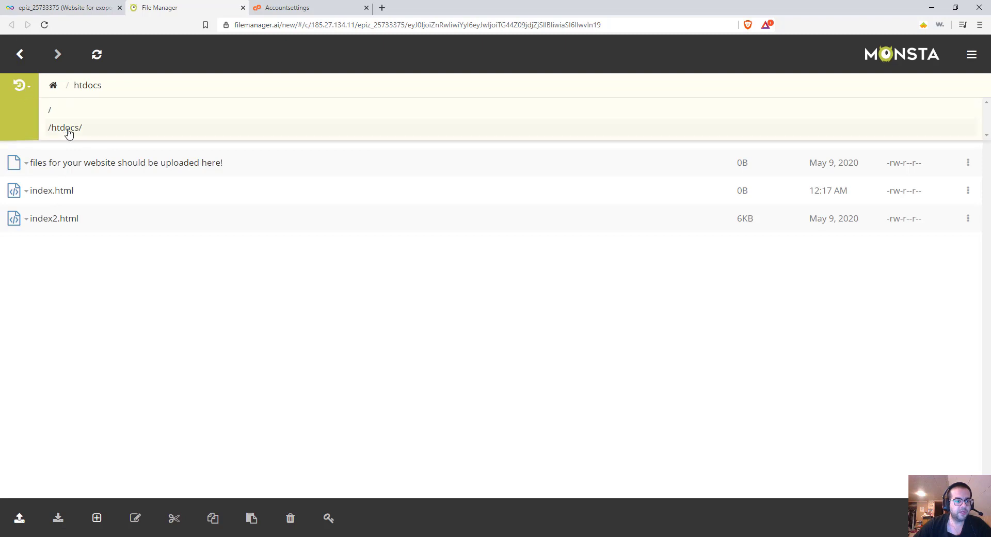